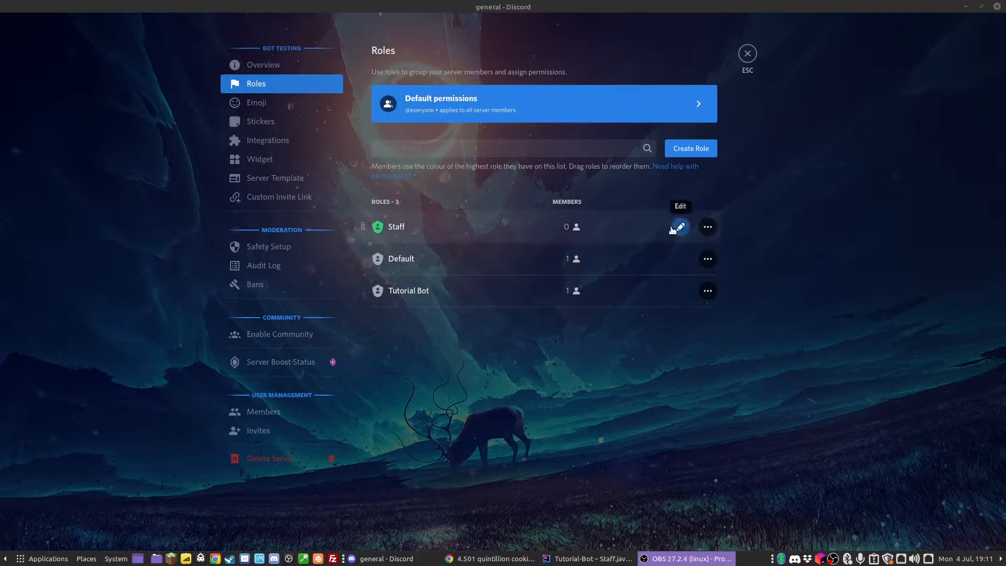
mouse_move(428, 281)
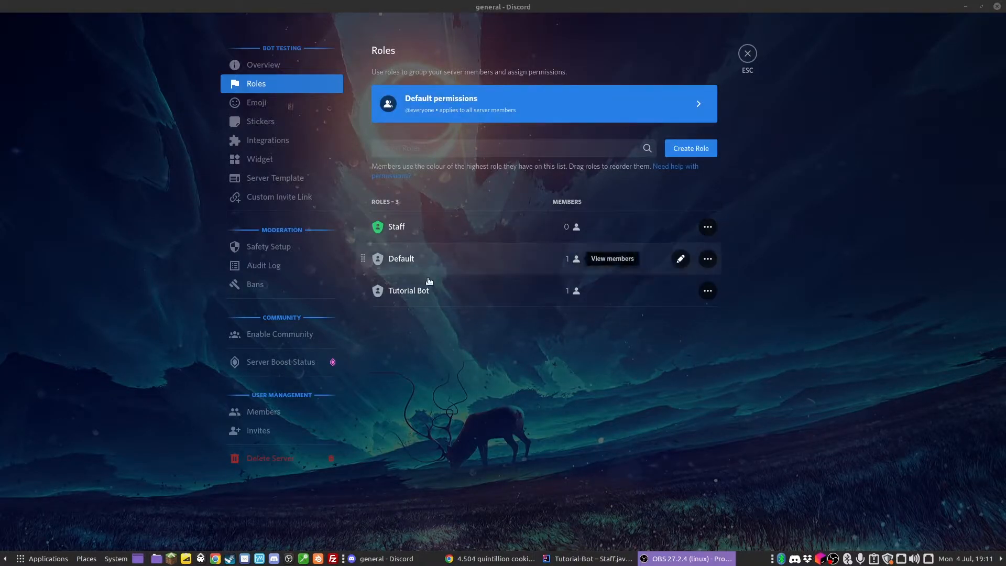
mouse_move(754, 126)
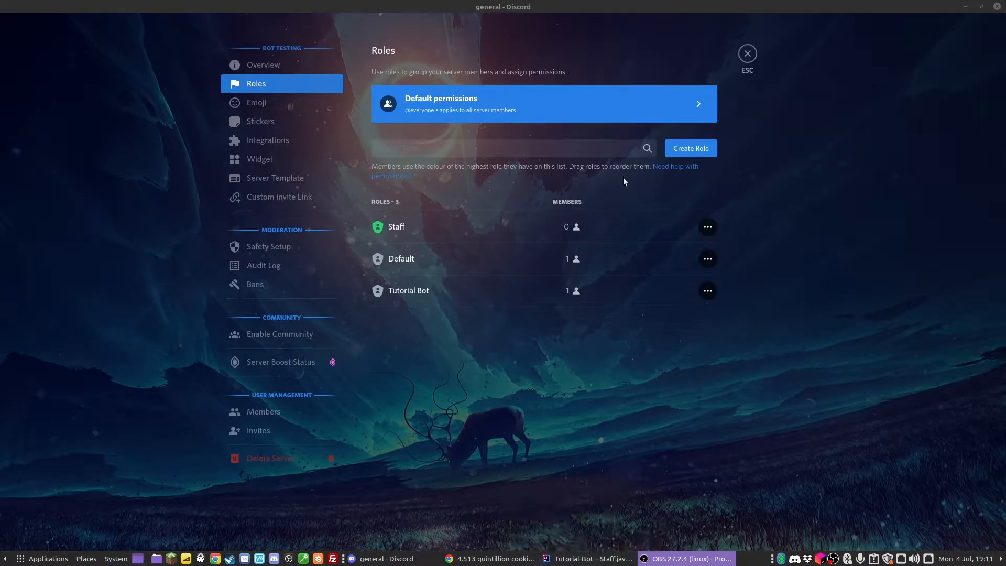
- Close the Bot Testing server's role settings to get back to #general
click(746, 52)
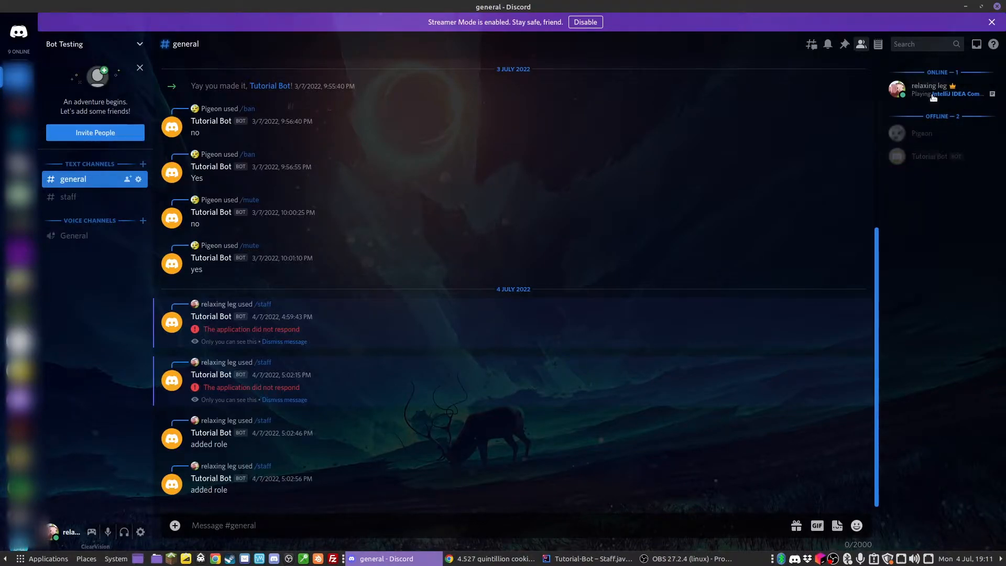
click(927, 88)
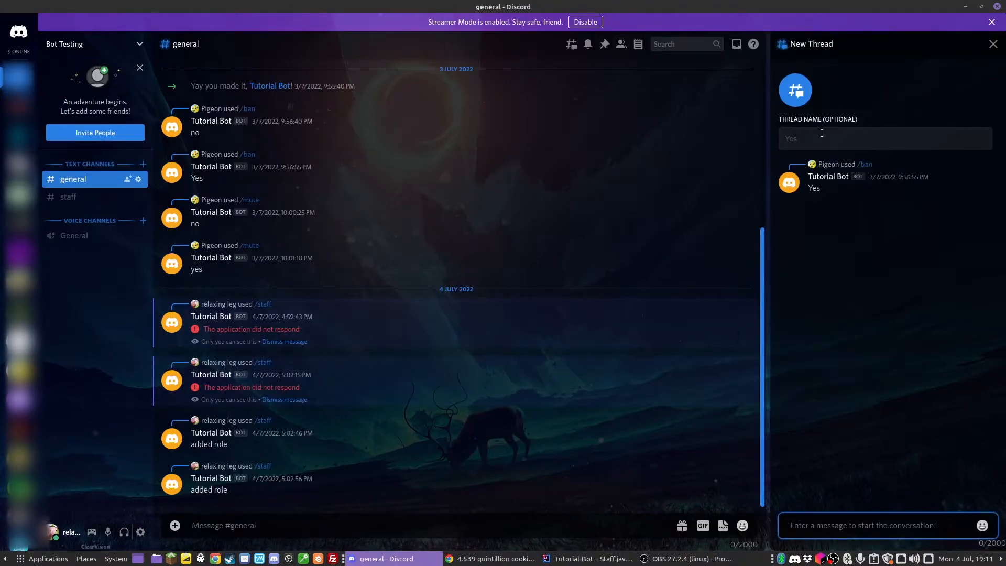
click(993, 43)
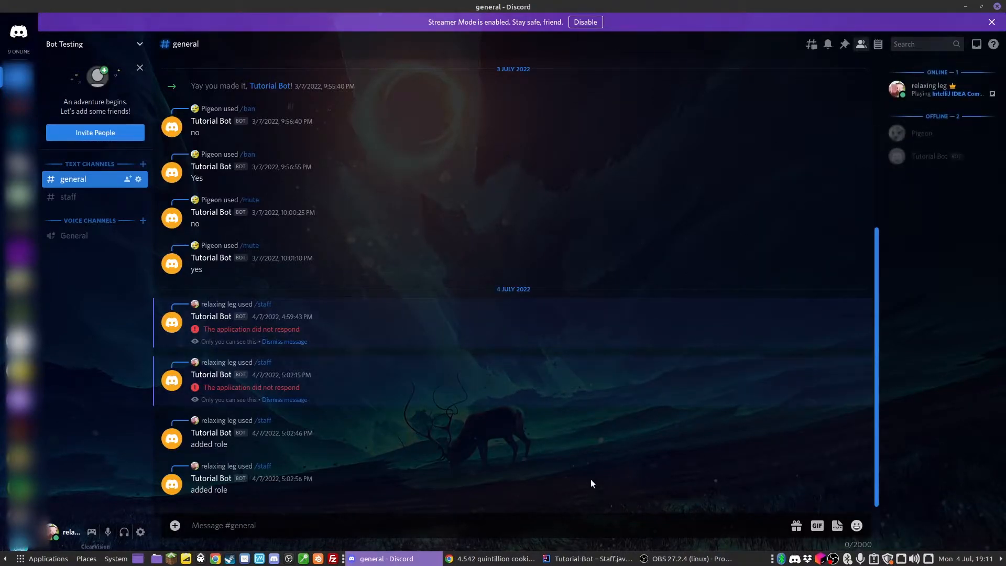
mouse_move(592, 445)
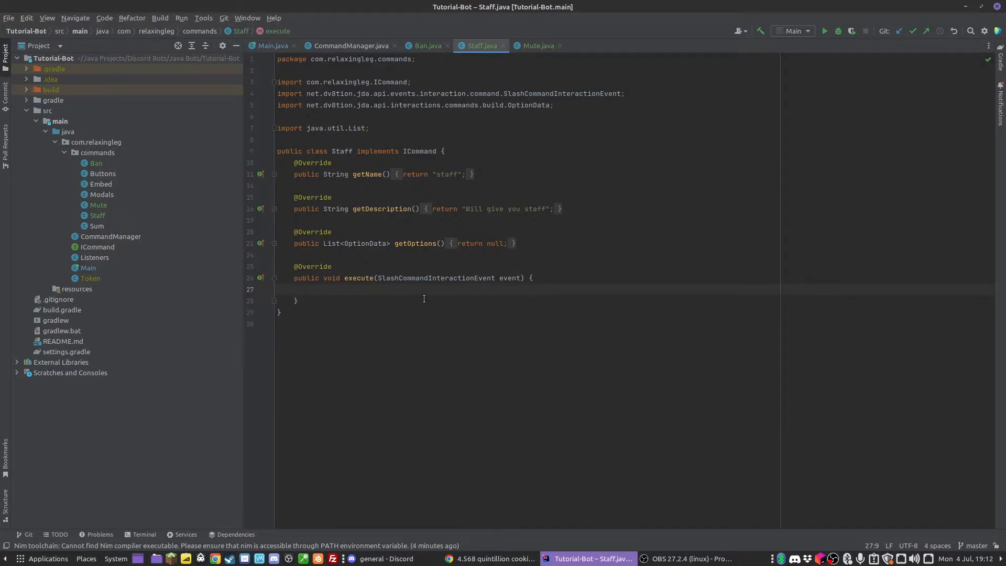
- In execute, store event.getMember() in member and start a getRoleById role lookup
text(Member member =)
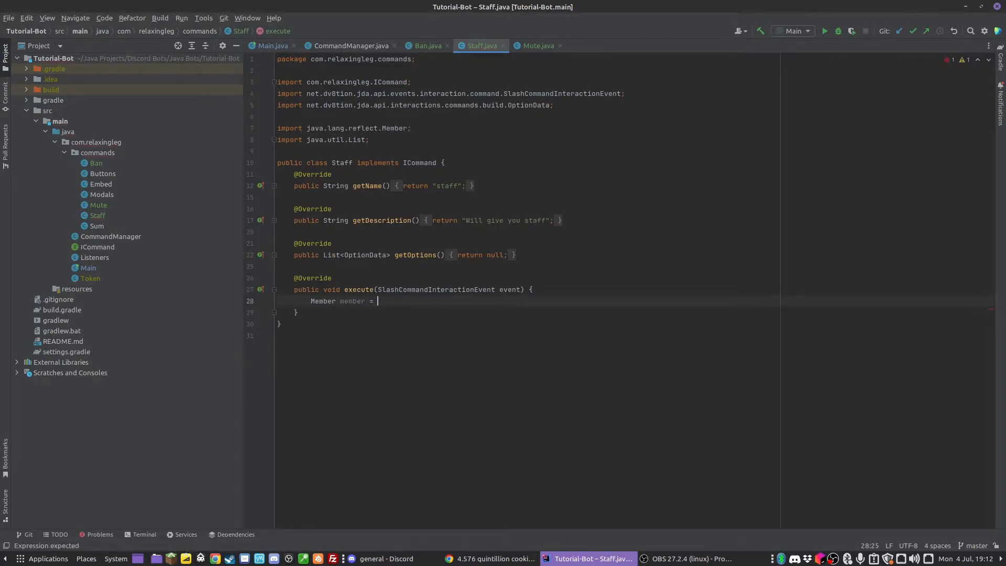
text(eve)
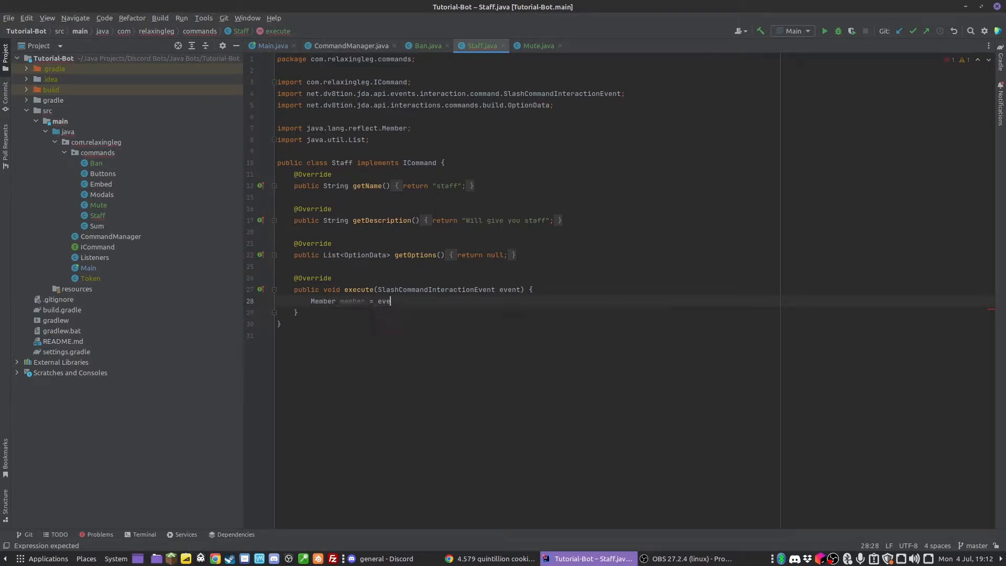
text(nt.getMember())
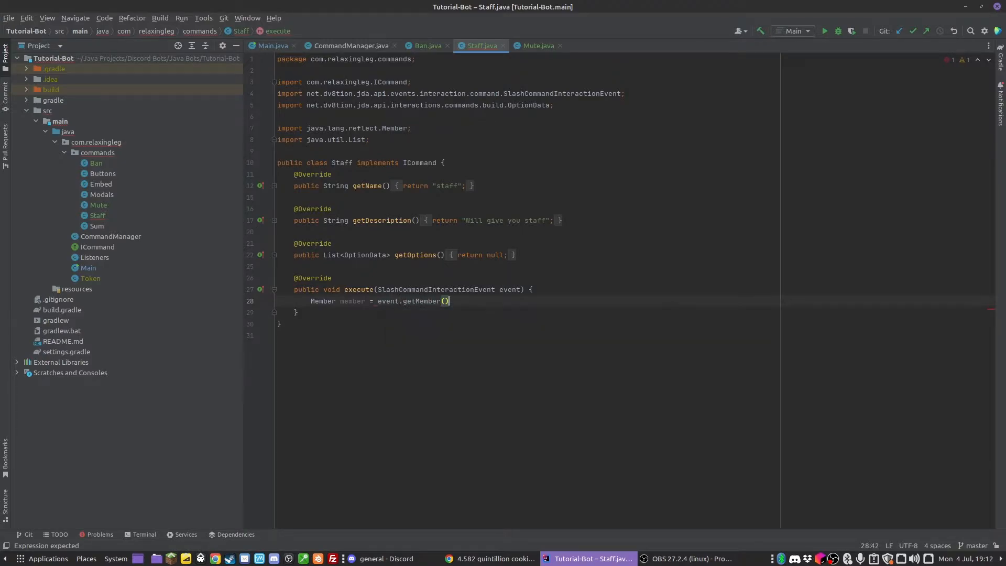
text(;)
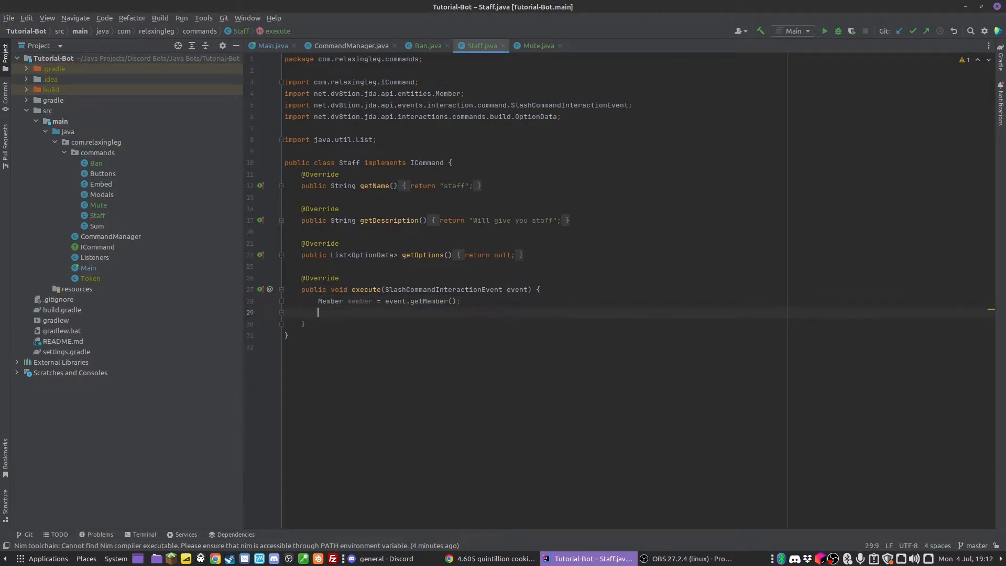
text(Role role = event.getGuild().)
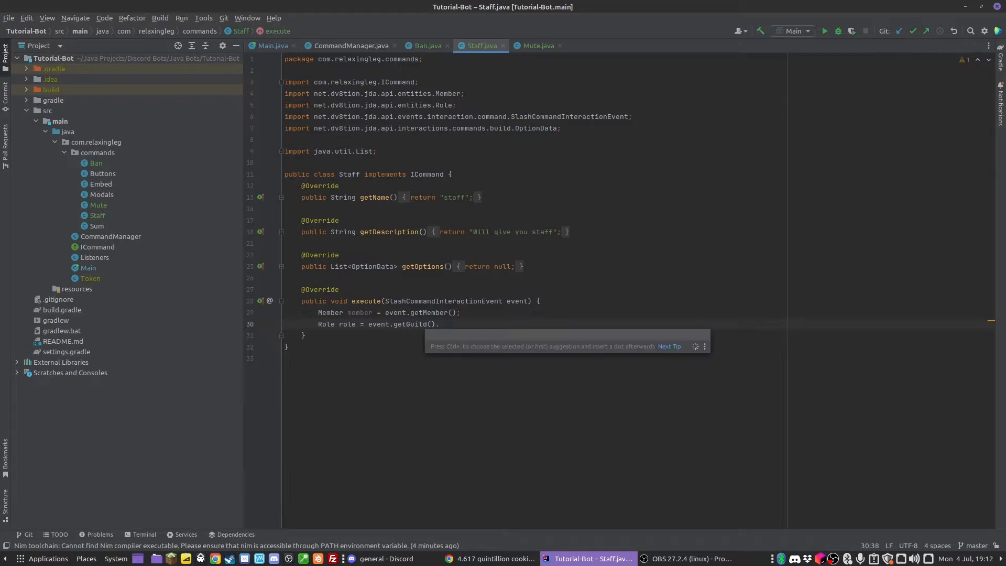
text(getRoleById()
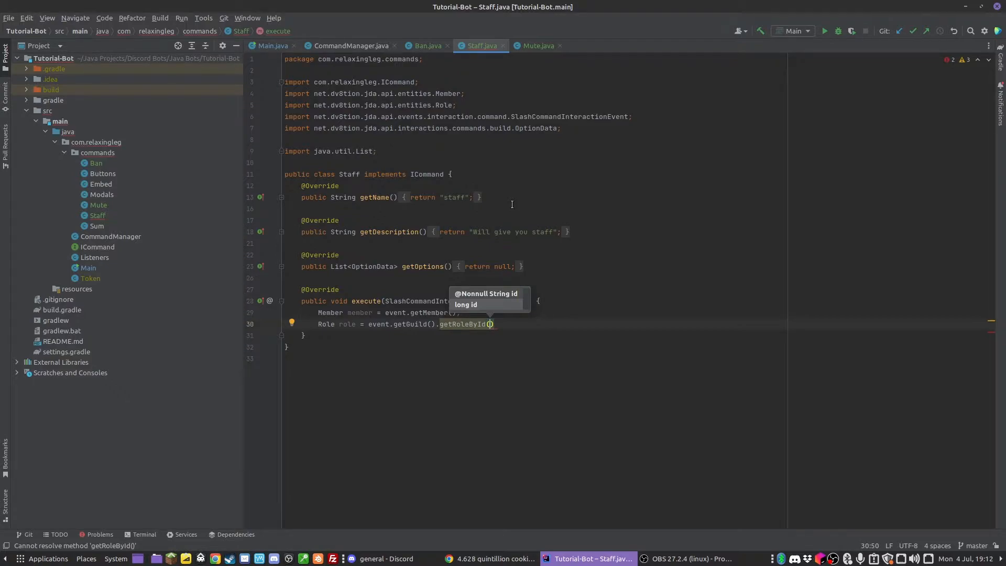
- Switch to Discord and choose Server Settings from the Bot Testing server dropdown
click(385, 557)
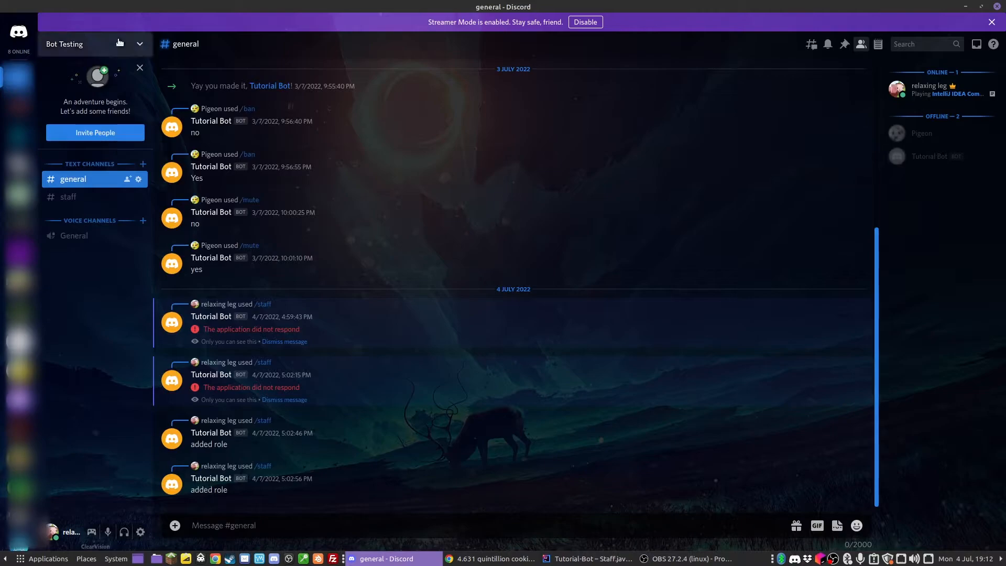
click(97, 43)
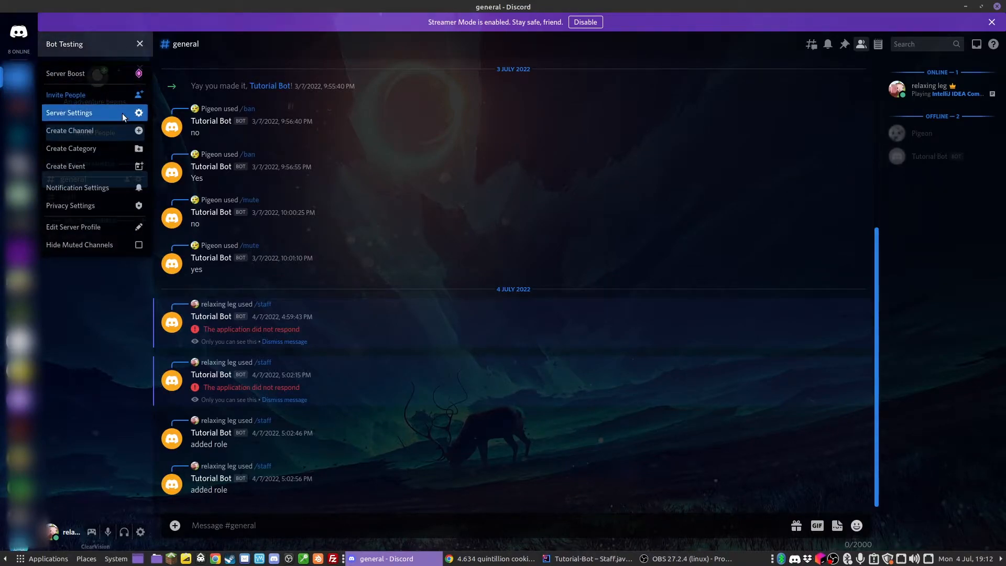
click(69, 112)
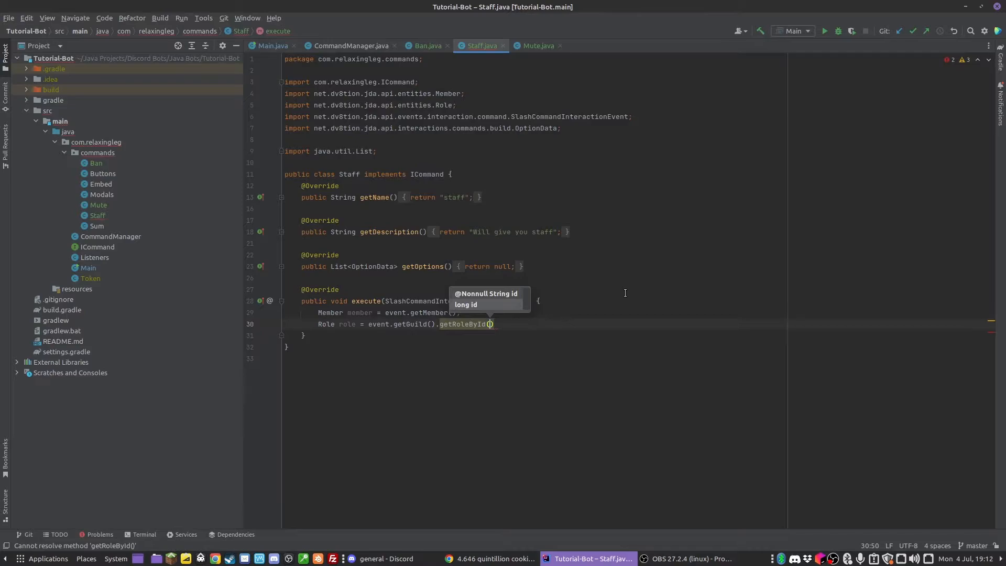
text(992827277706526771)
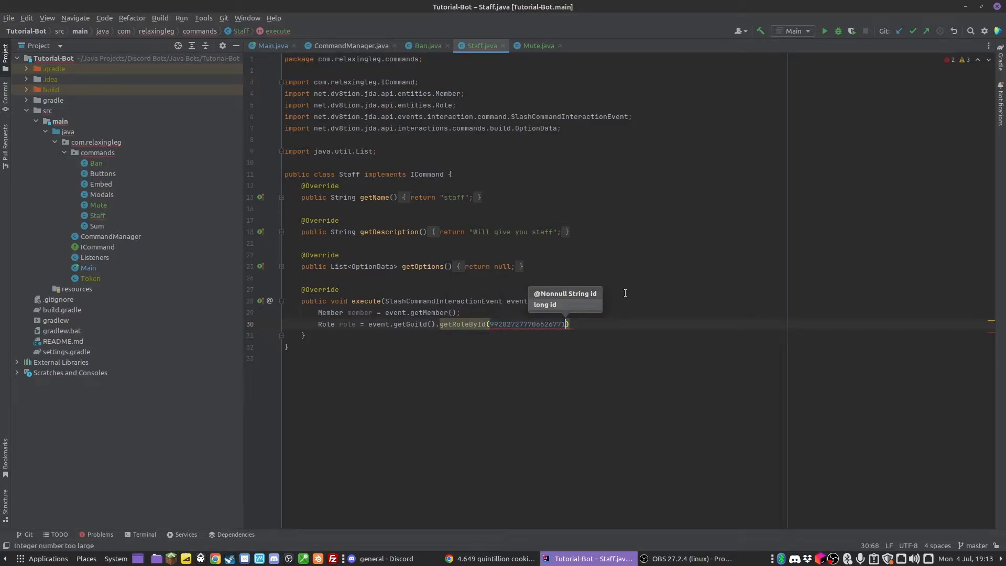
text(L)
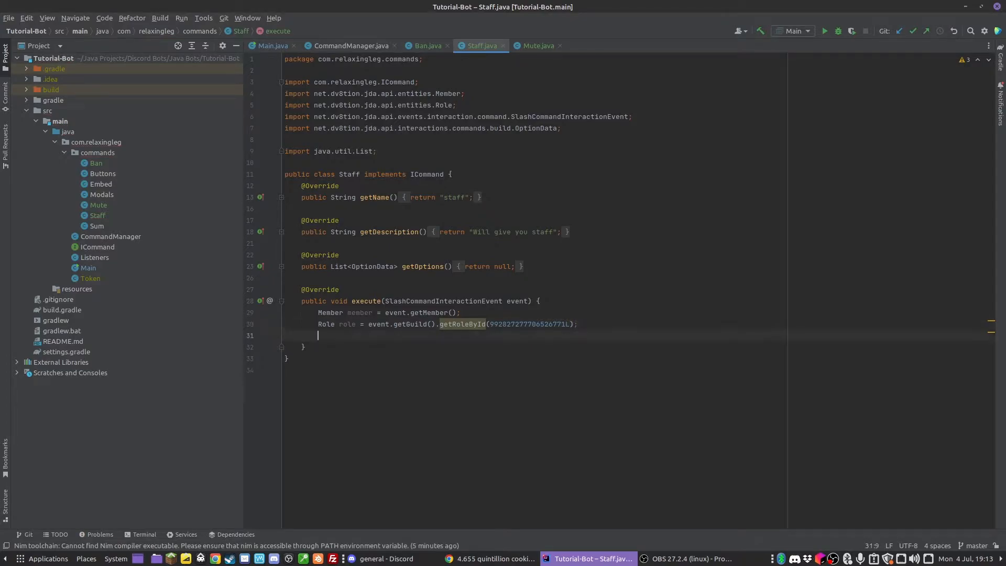
text(ev)
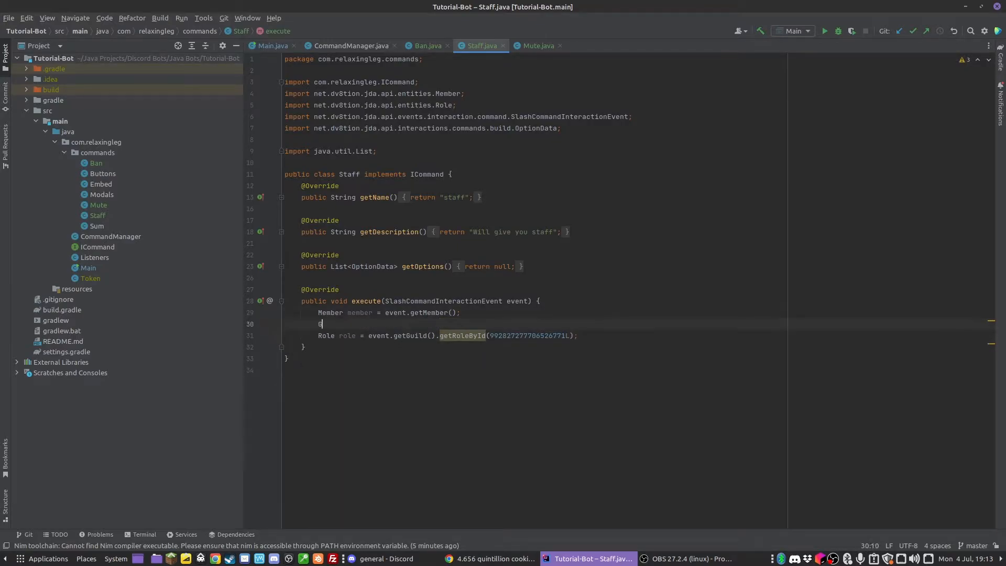
text(Guild guild =)
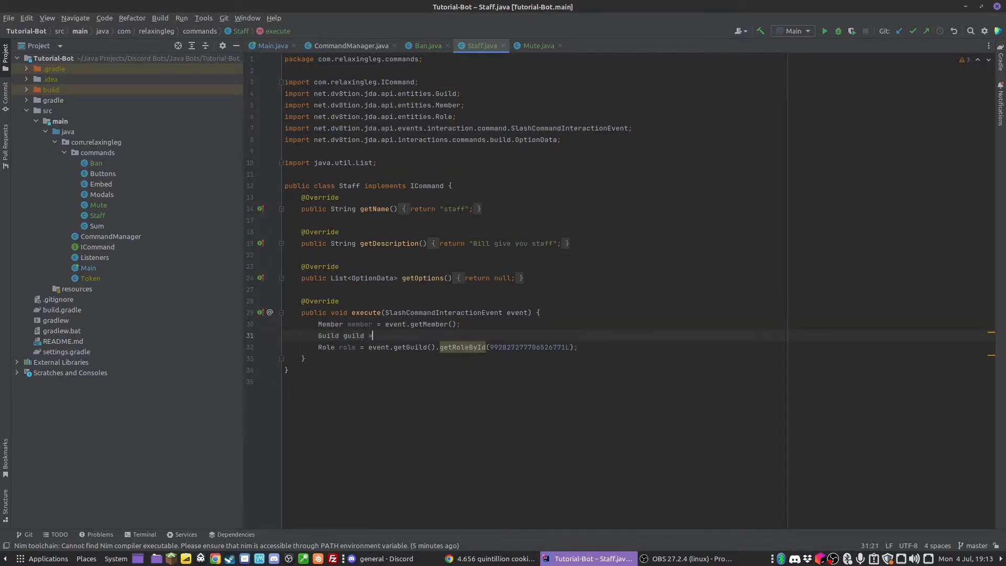
text(event.getGuild();)
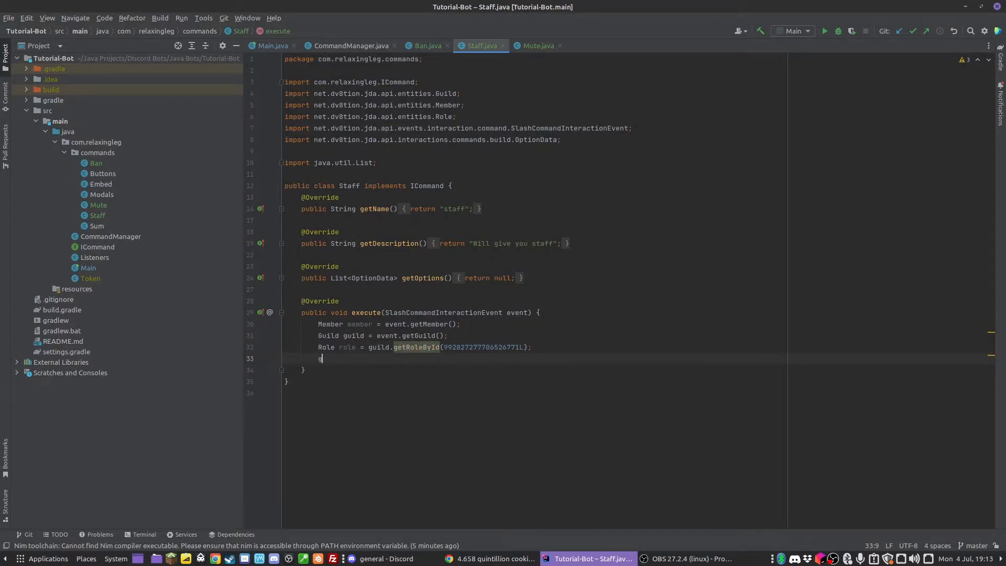
- Queue guild.addRoleToMember for the member and reply 'Role Added'
text(guild.addRoleToMember(m)
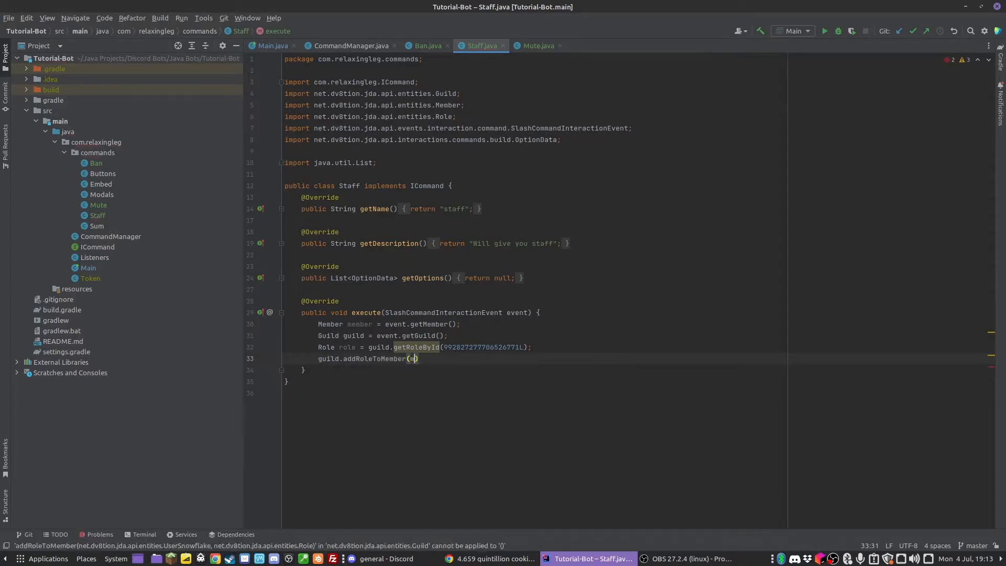
text(ember, role)
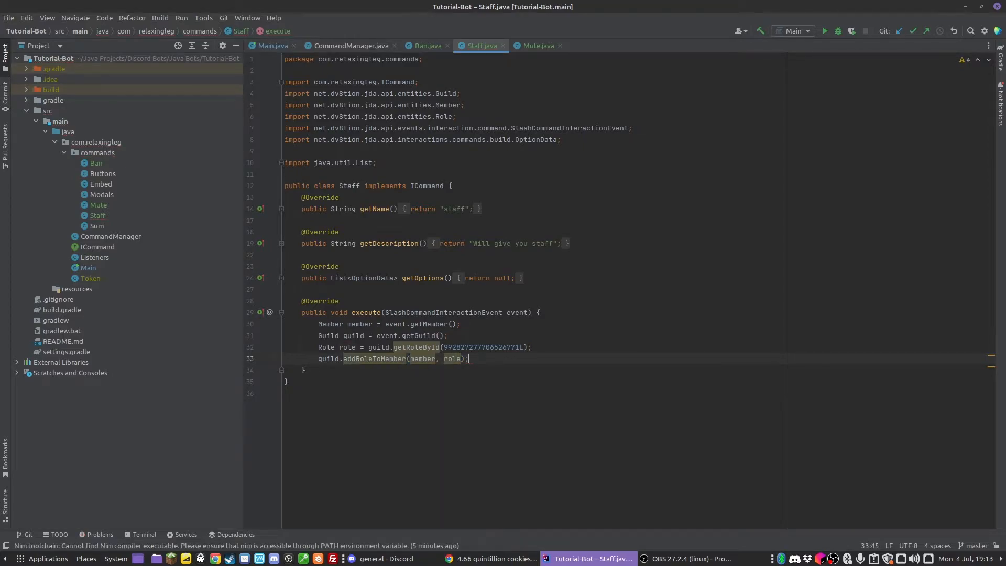
text(.queue())
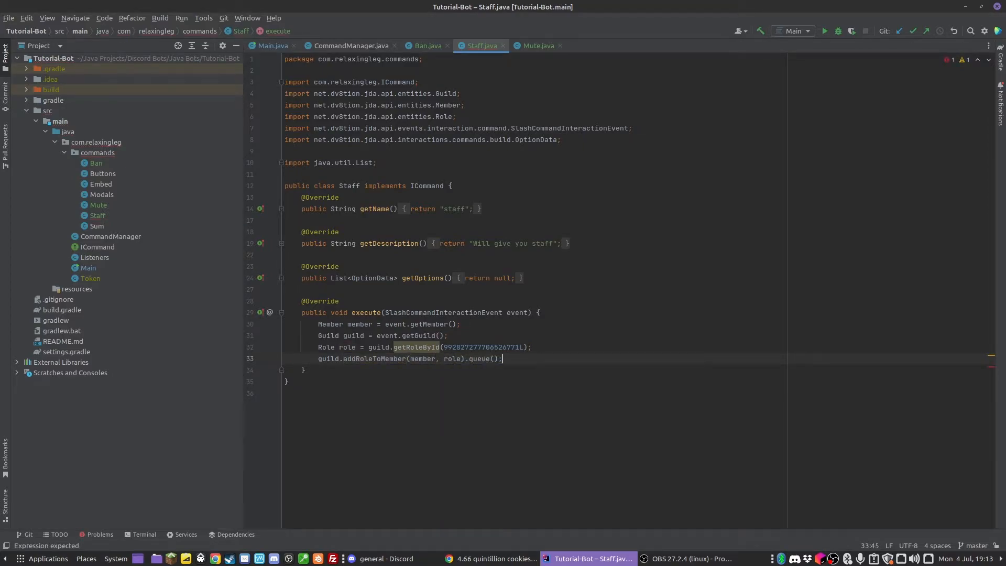
text(return;)
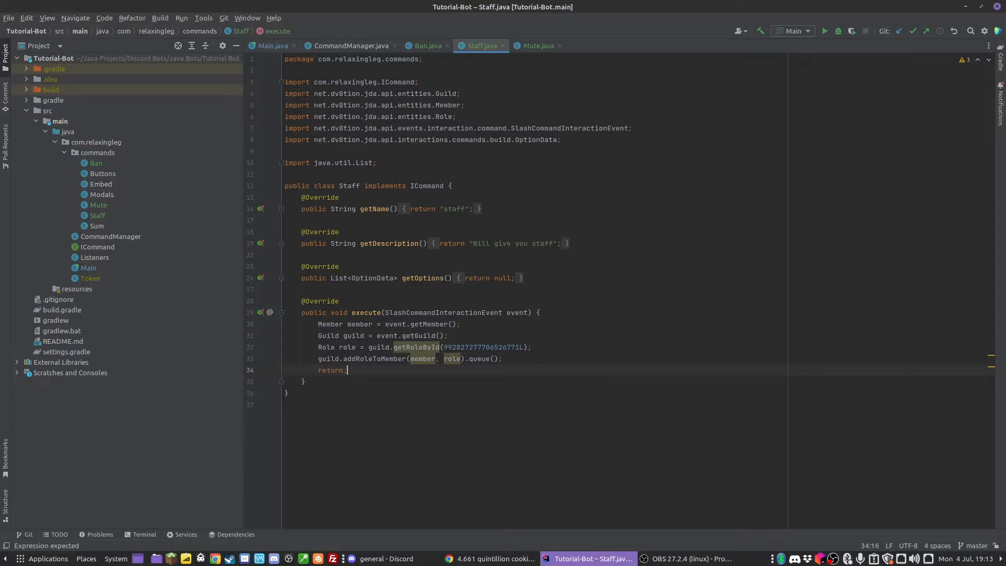
text(event.reply(")
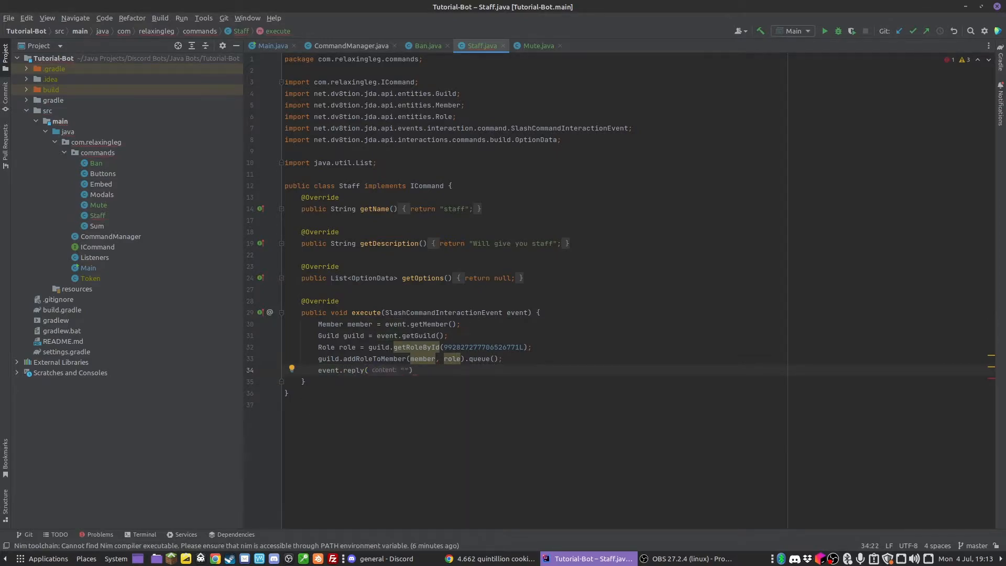
text(Role Added)
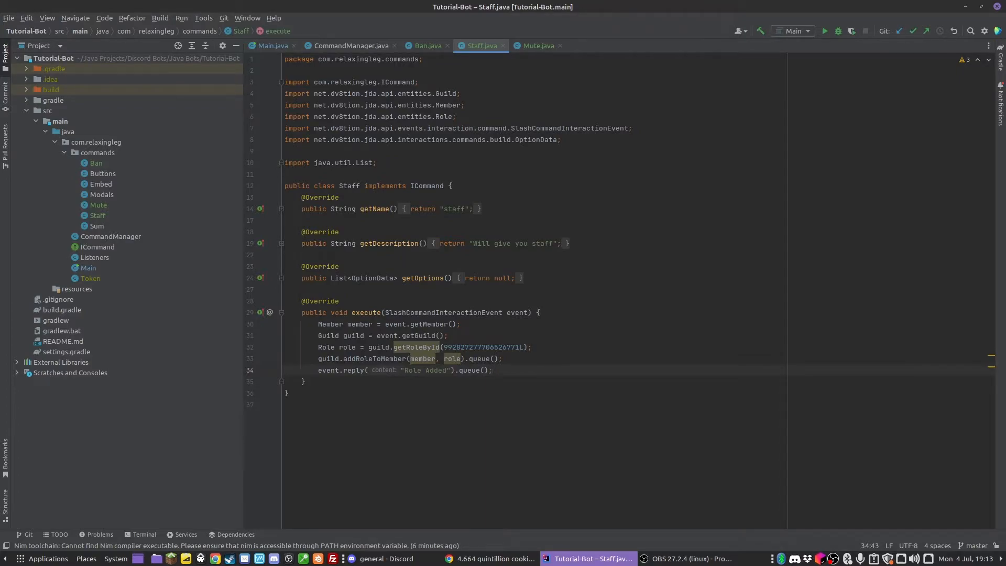
click(492, 370)
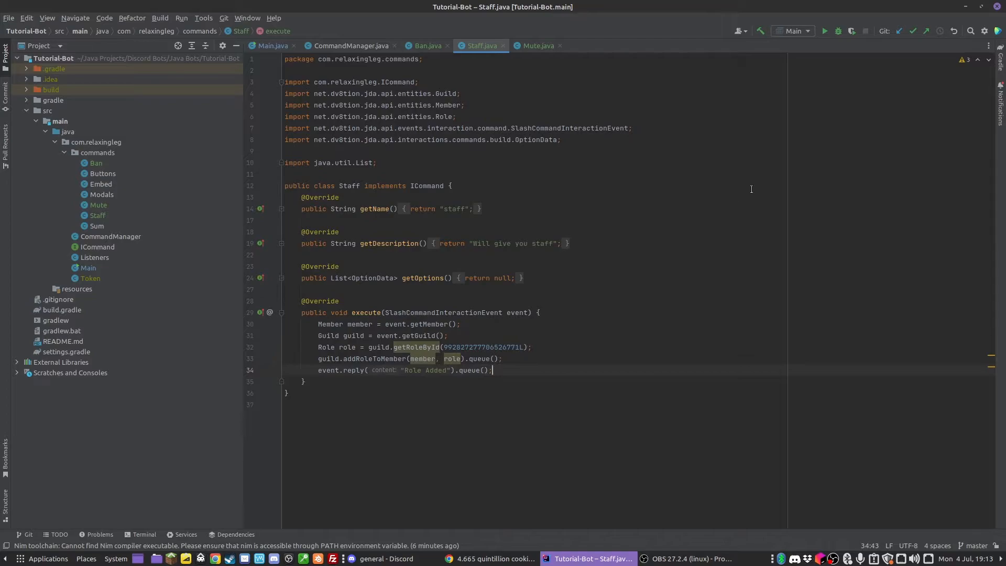
mouse_move(825, 31)
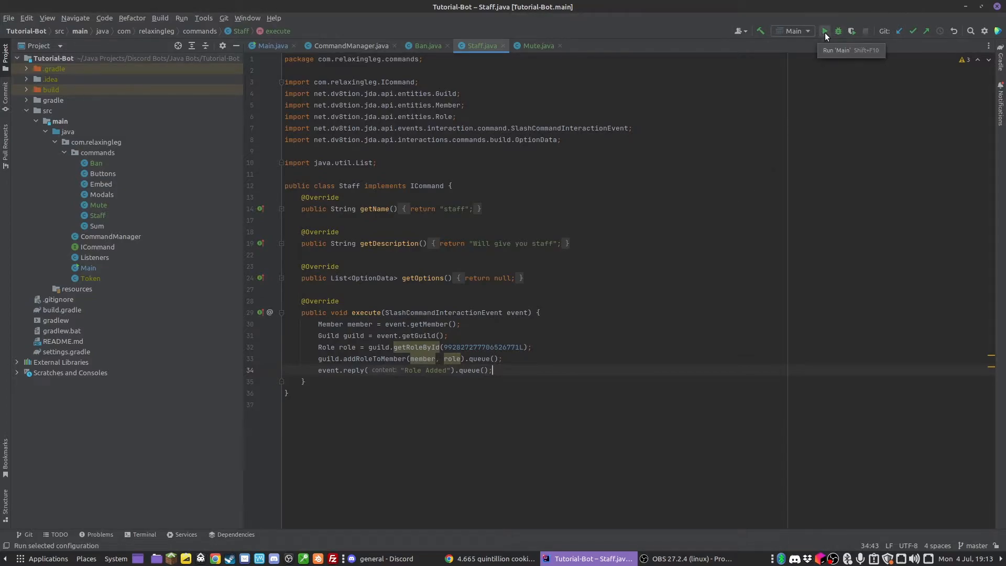
- Run 'Main' to restart the bot with the new Staff role code
click(824, 31)
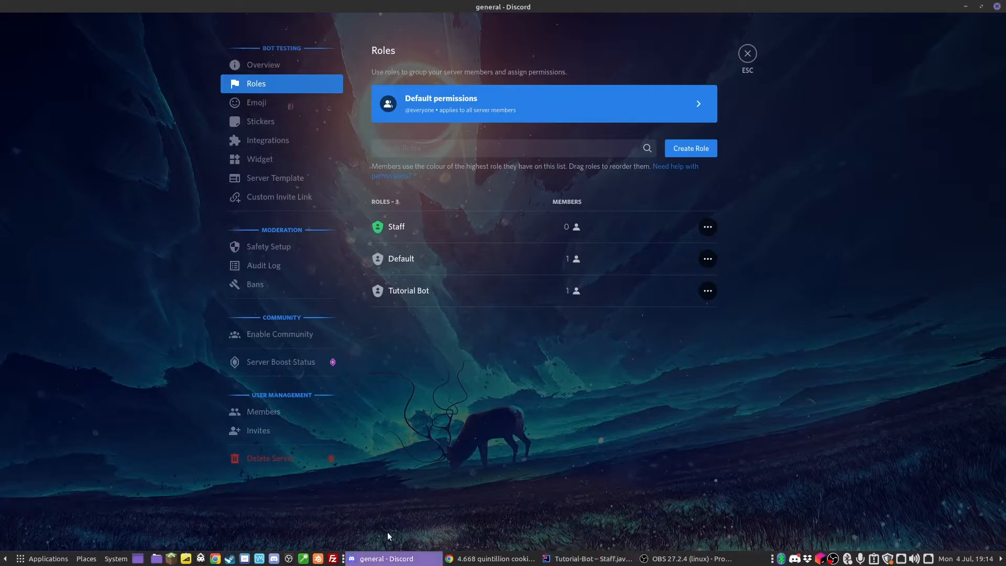
- Exit Discord's Server Settings back to the general channel
click(746, 53)
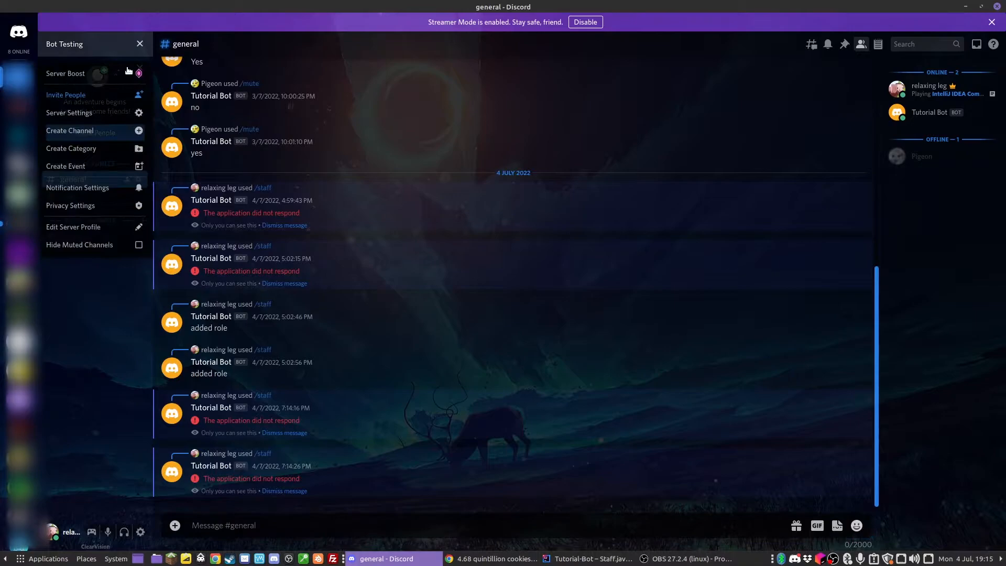
- Reopen Server Settings and go to the Roles page
click(68, 113)
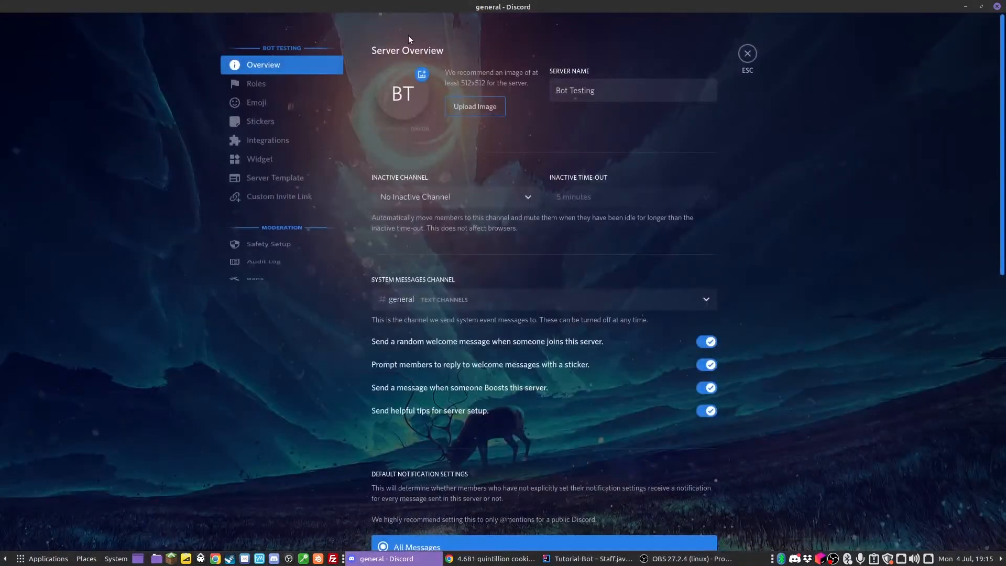
click(256, 83)
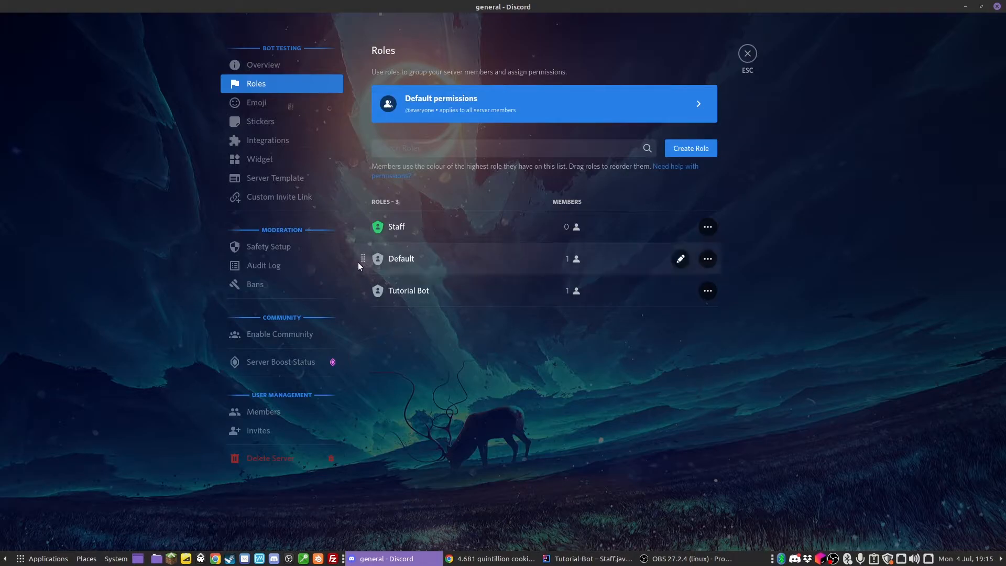
mouse_move(439, 331)
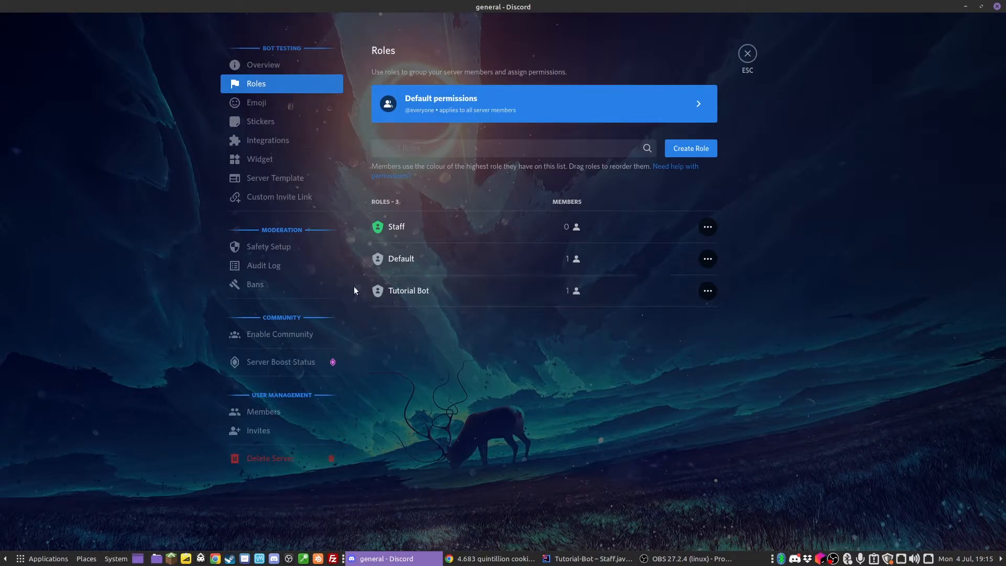
mouse_move(380, 303)
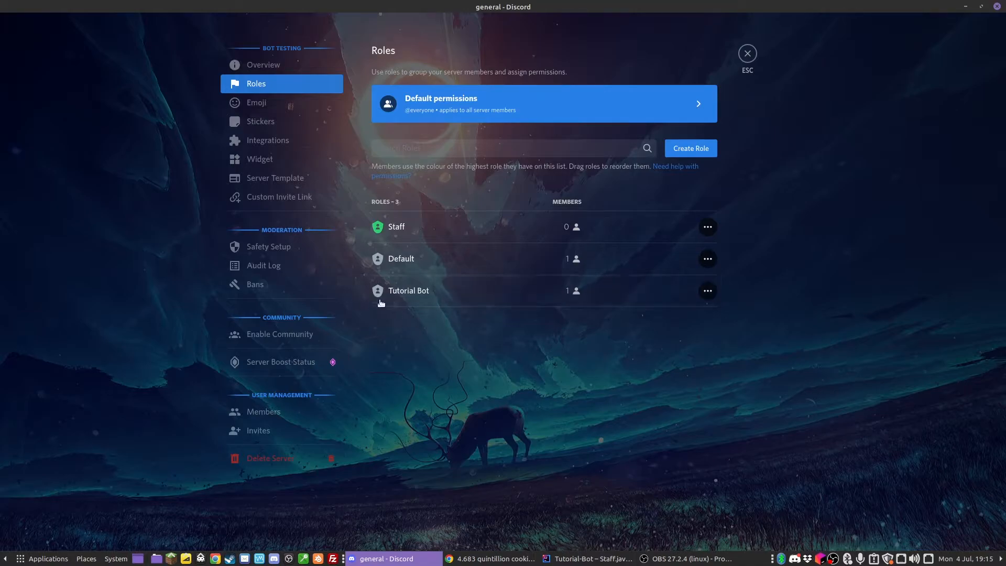
mouse_move(408, 291)
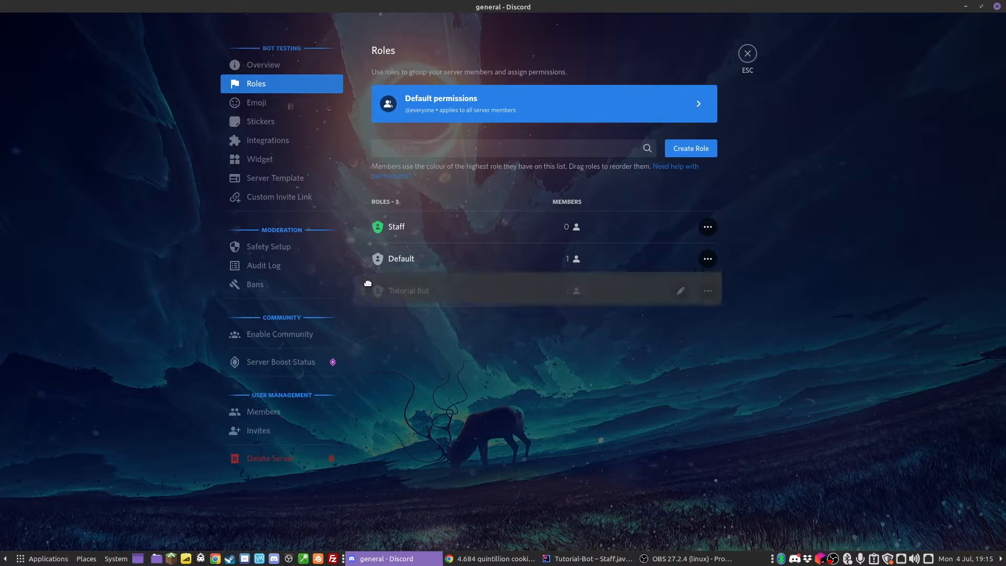
- Drag the Tutorial Bot role above Staff, then save and leave settings
drag(408, 289, 408, 226)
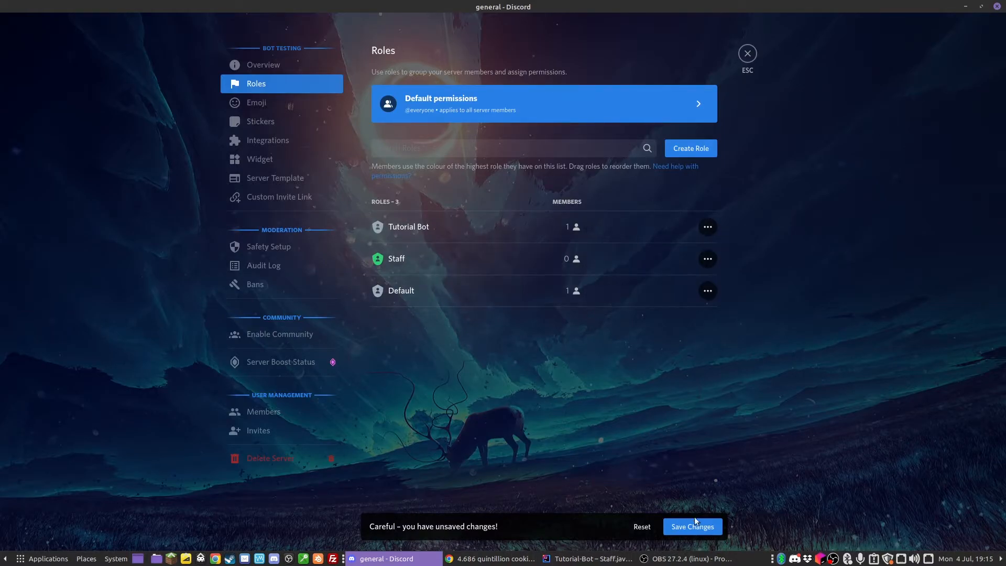
drag(407, 226, 407, 291)
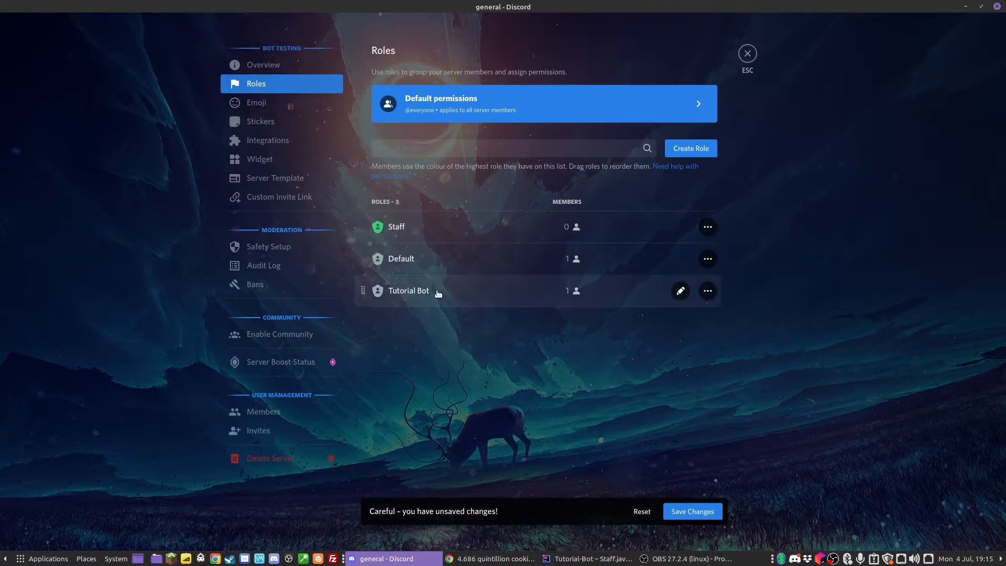
click(746, 54)
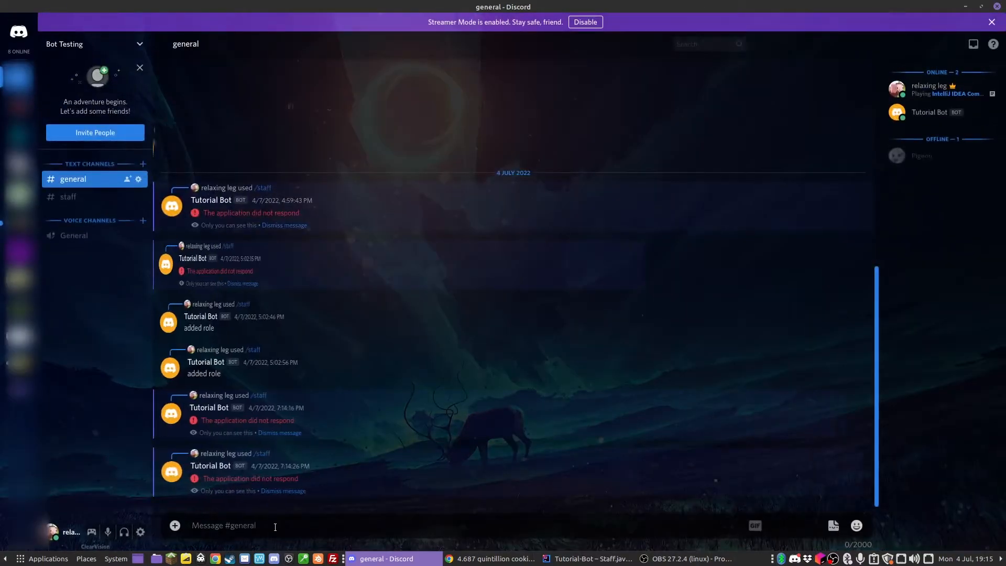
- Send /staff twice, getting 'Role Added' replies, then return to IntelliJ IDEA
text(/st)
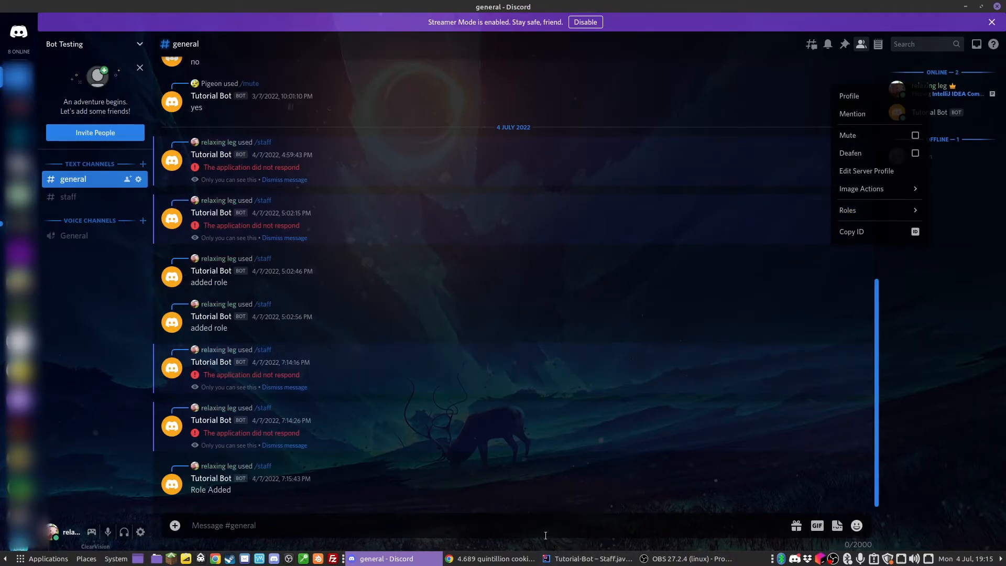
text(/st)
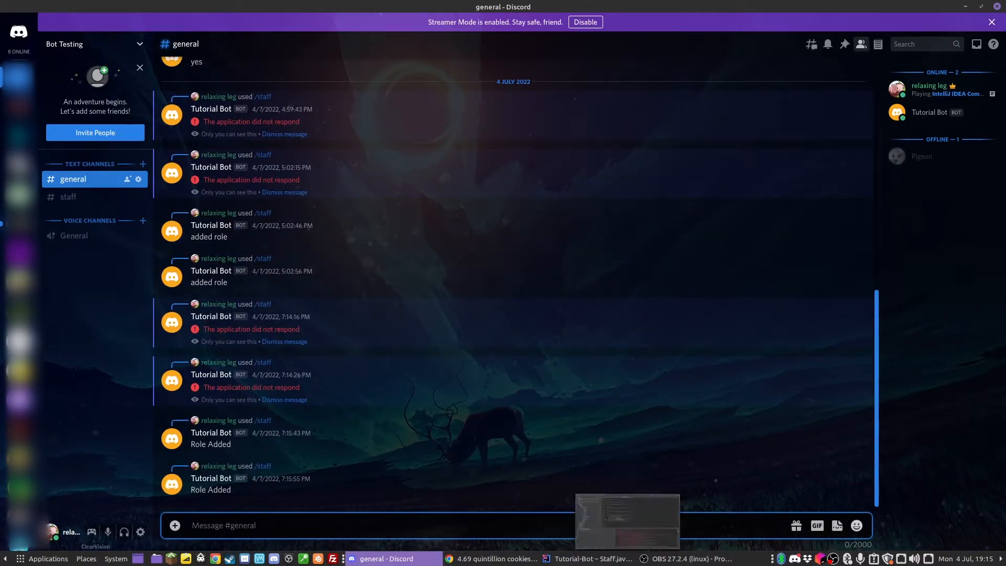
click(584, 557)
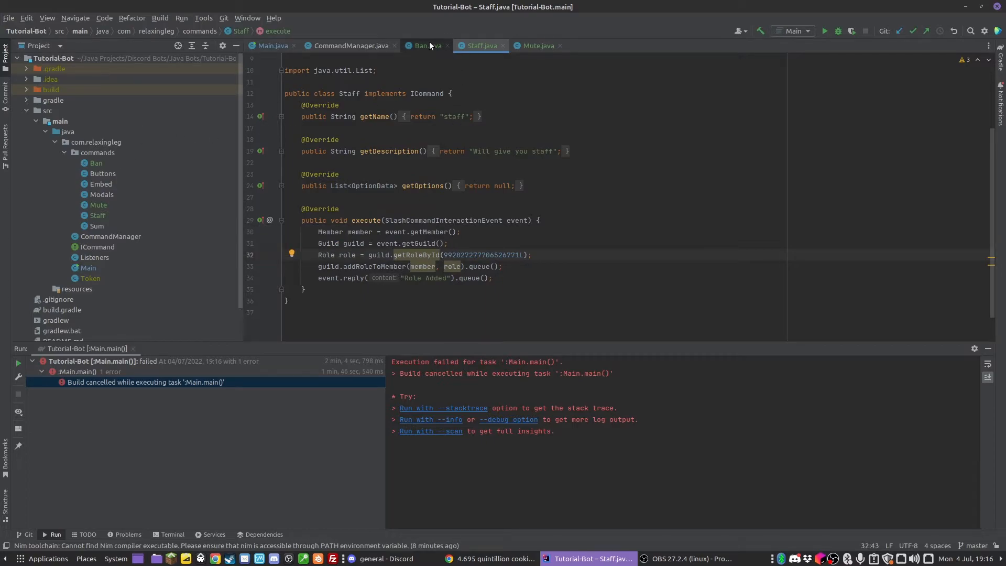
- Switch to the Ban.java tab and place the cursor in its empty execute body
click(423, 45)
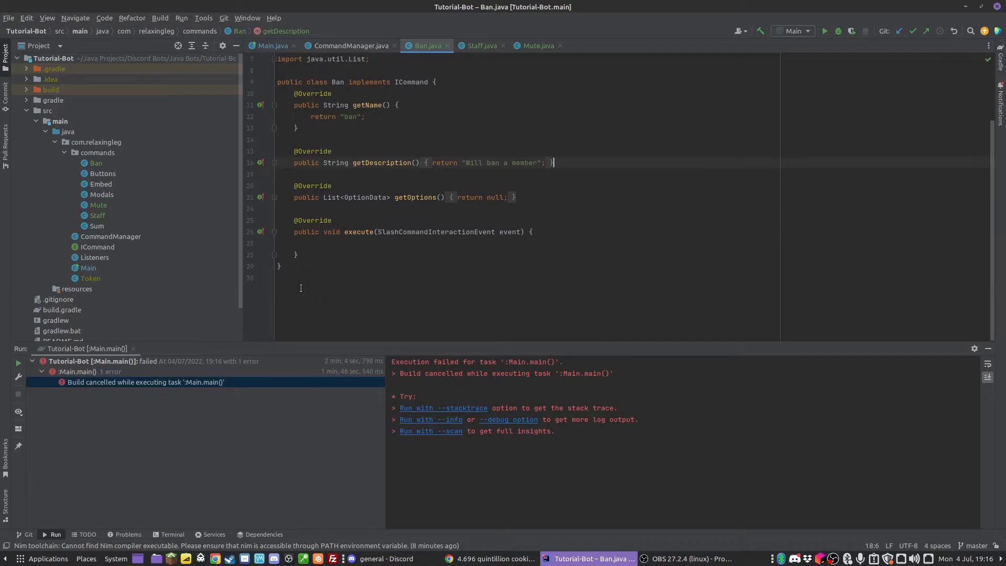
mouse_move(394, 243)
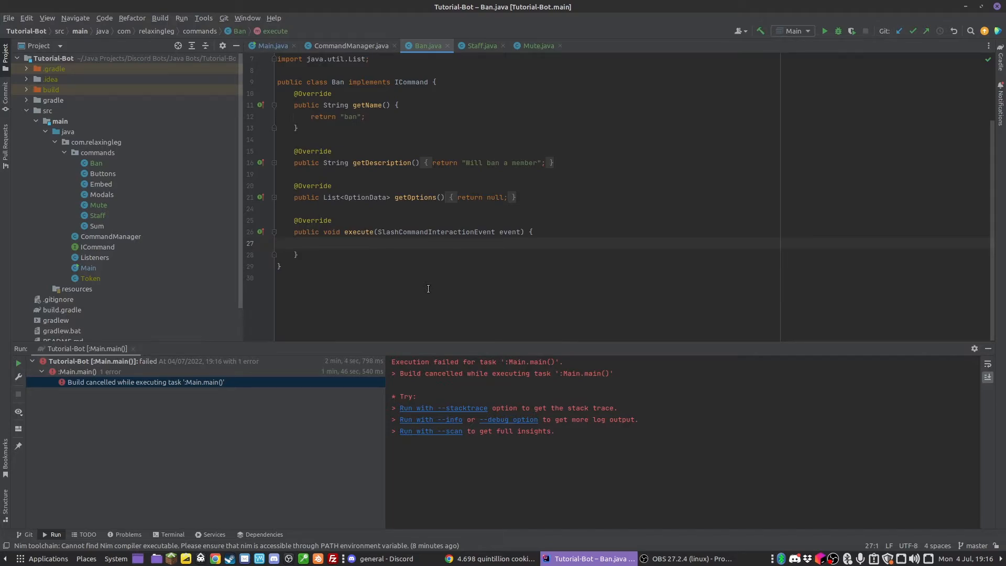
click(311, 242)
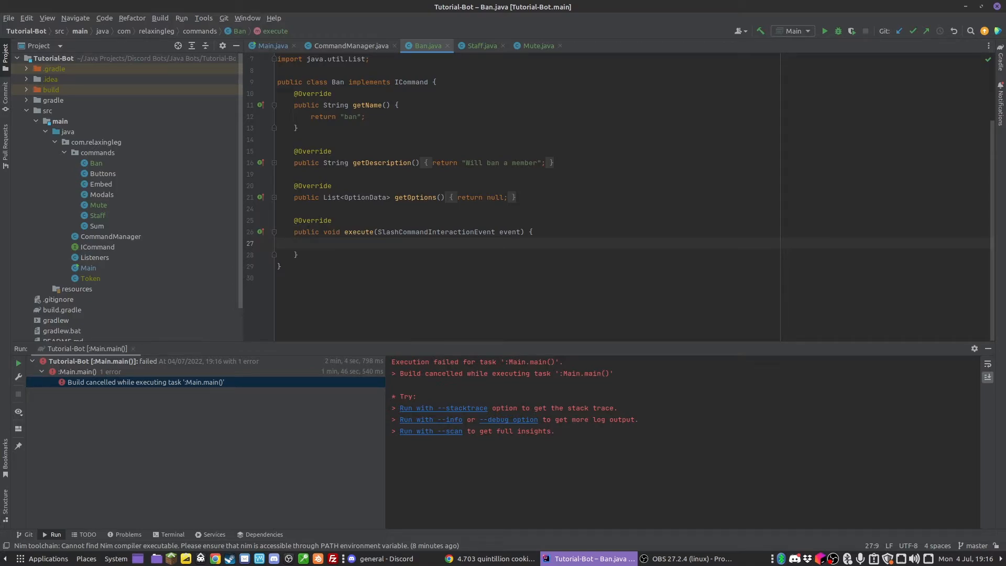
- Store the event's member in a member variable in Ban's execute method
text(M)
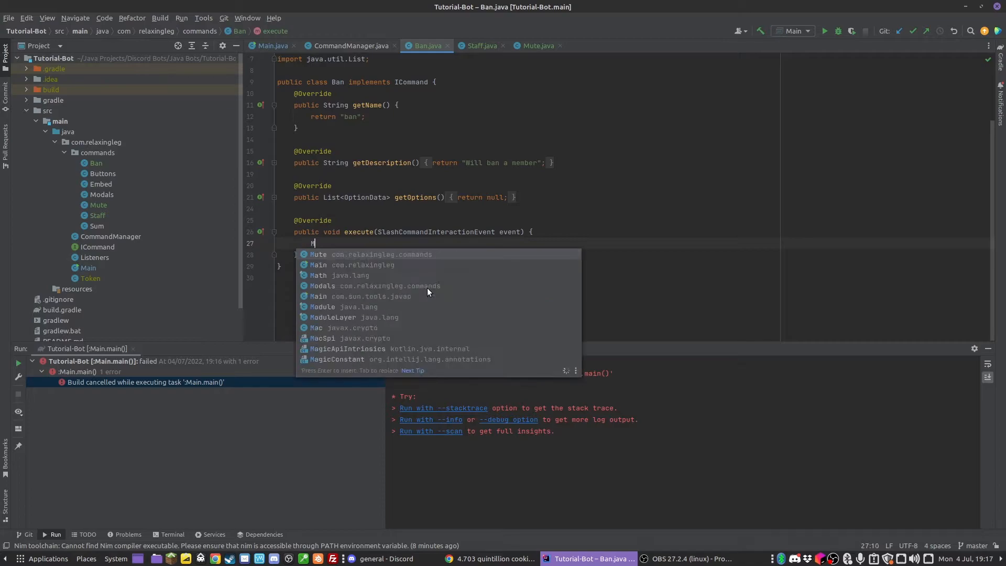
text(em)
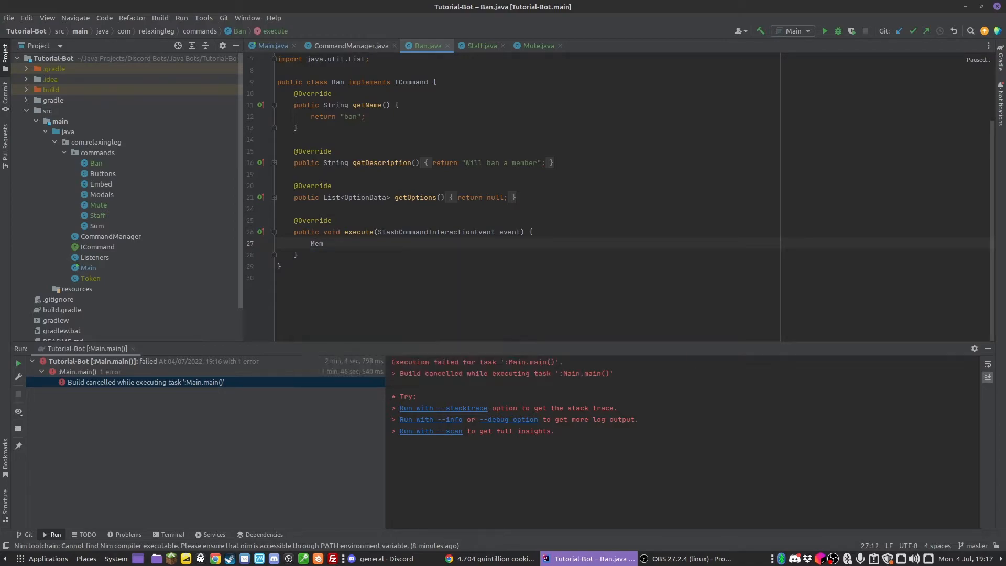
text(ber)
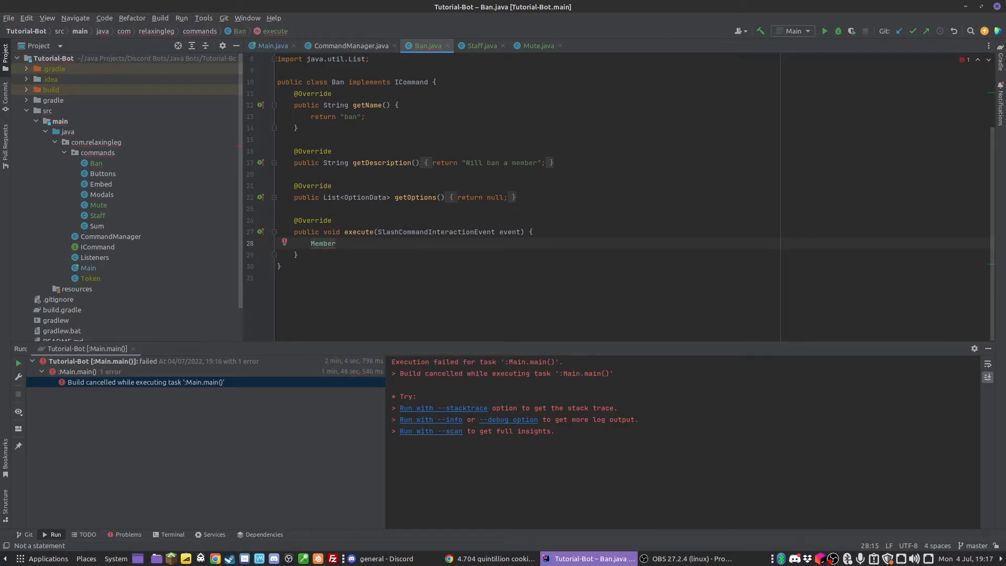
text(member)
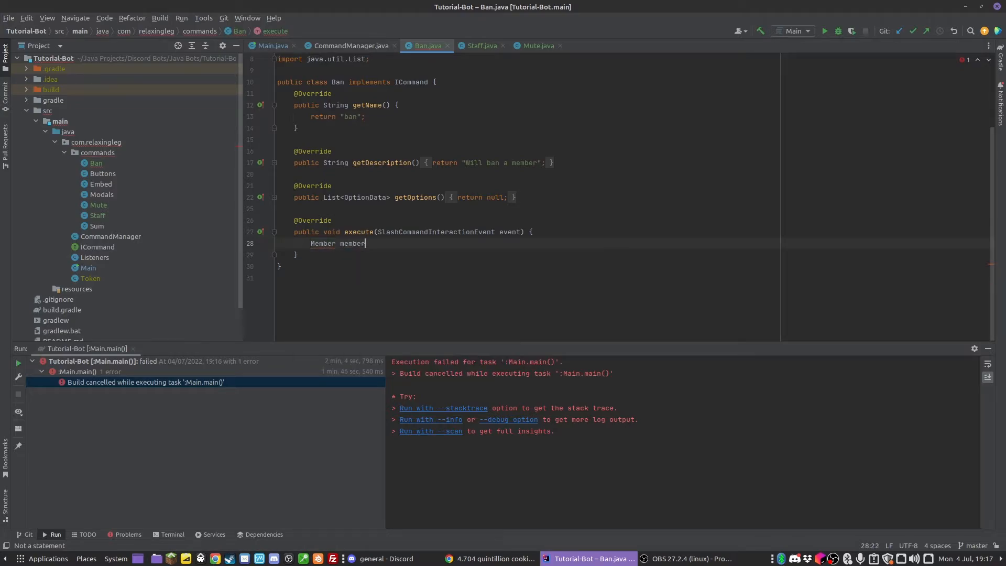
text(= event.get)
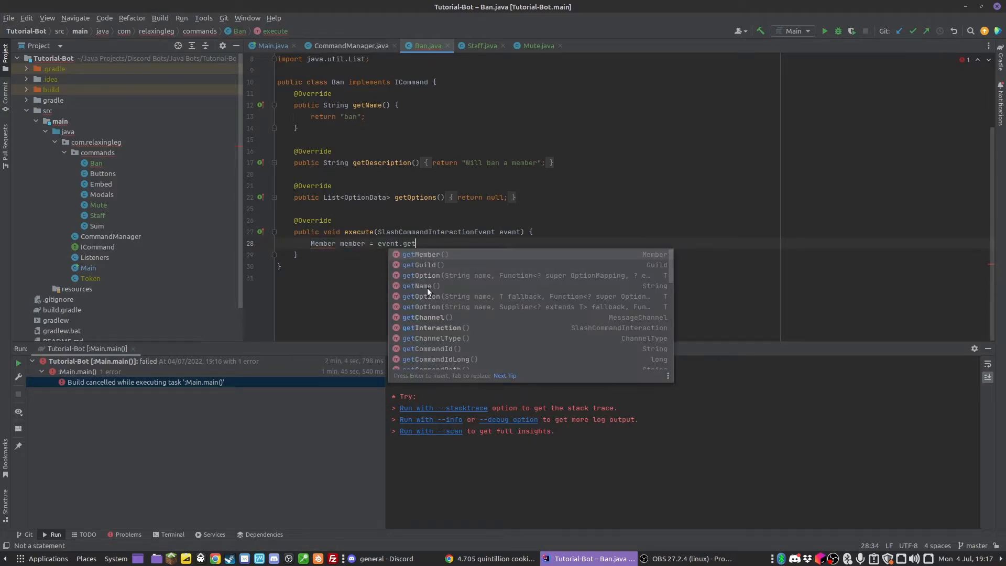
key(Enter)
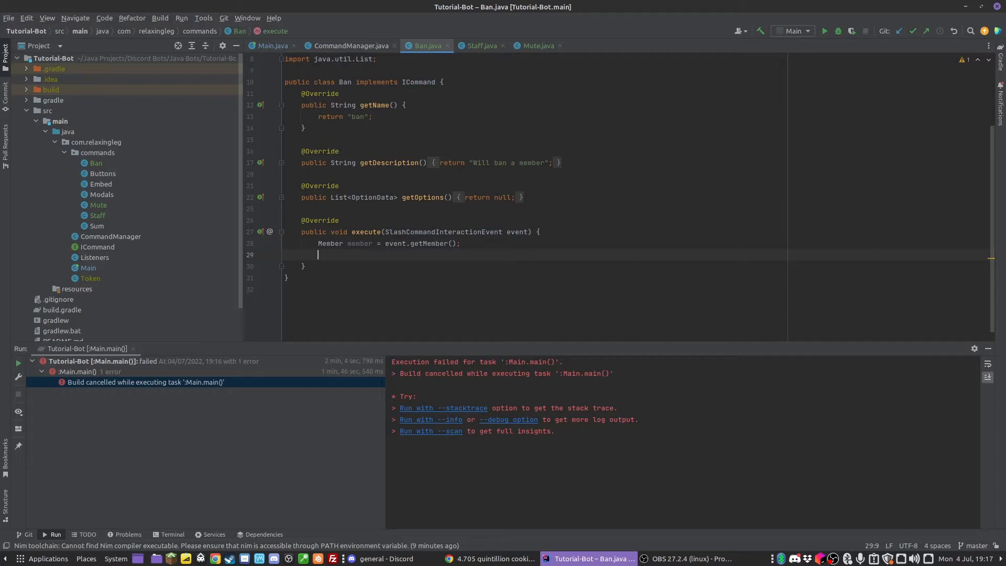
- Open an if block checking member.hasPermission(Permission.BAN_MEMBERS)
text(i)
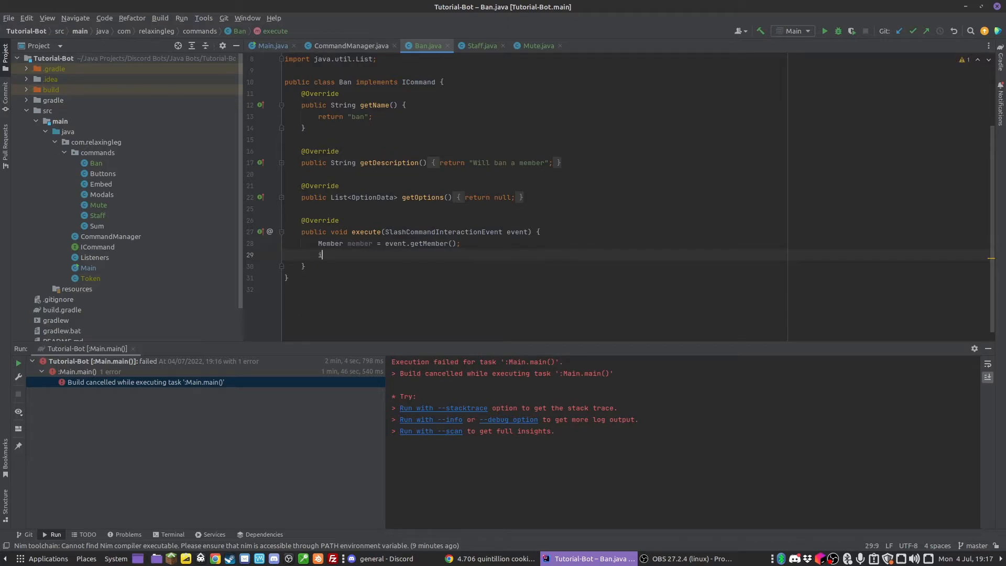
text(if(member.hasPermission(Perm)
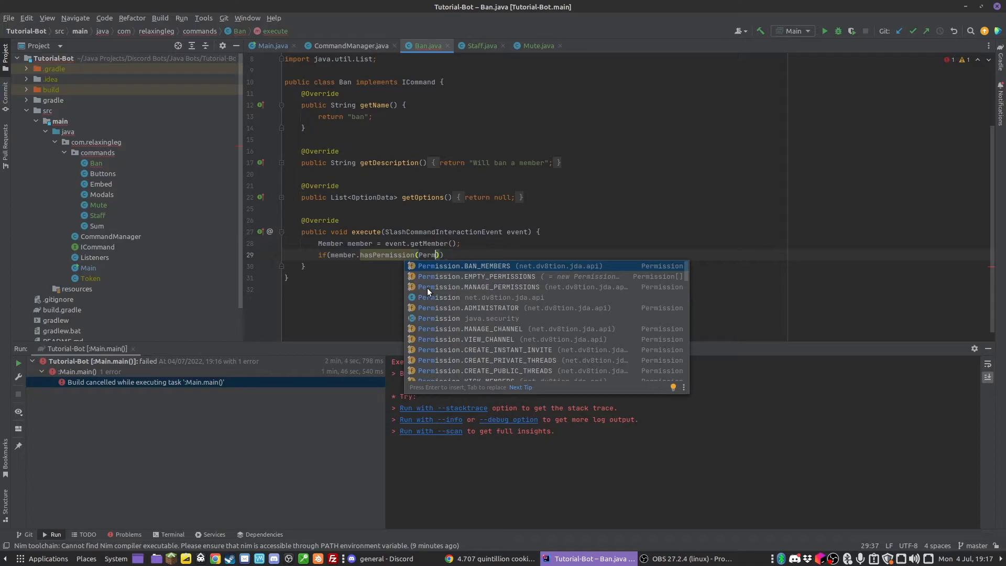
key(Down)
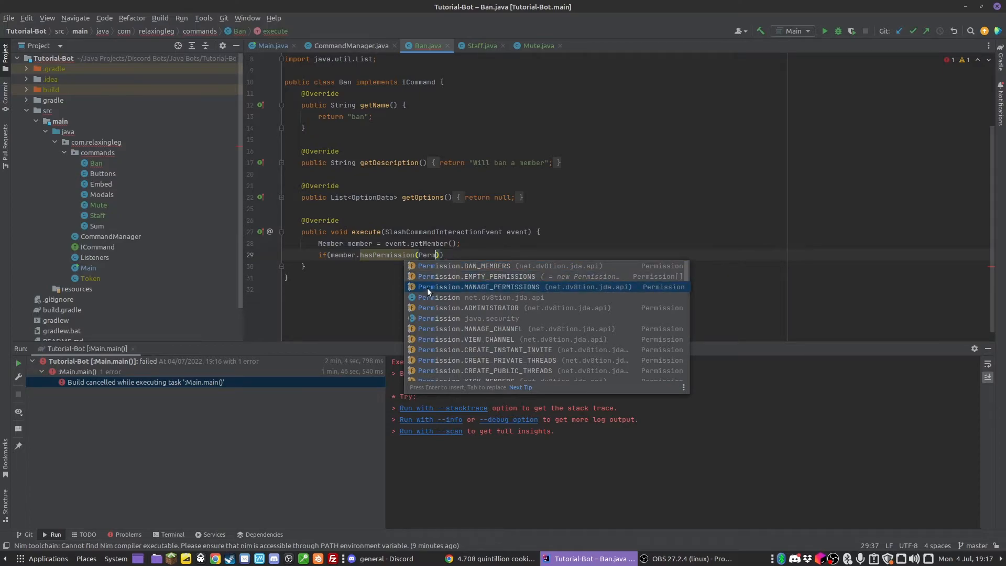
key(Down)
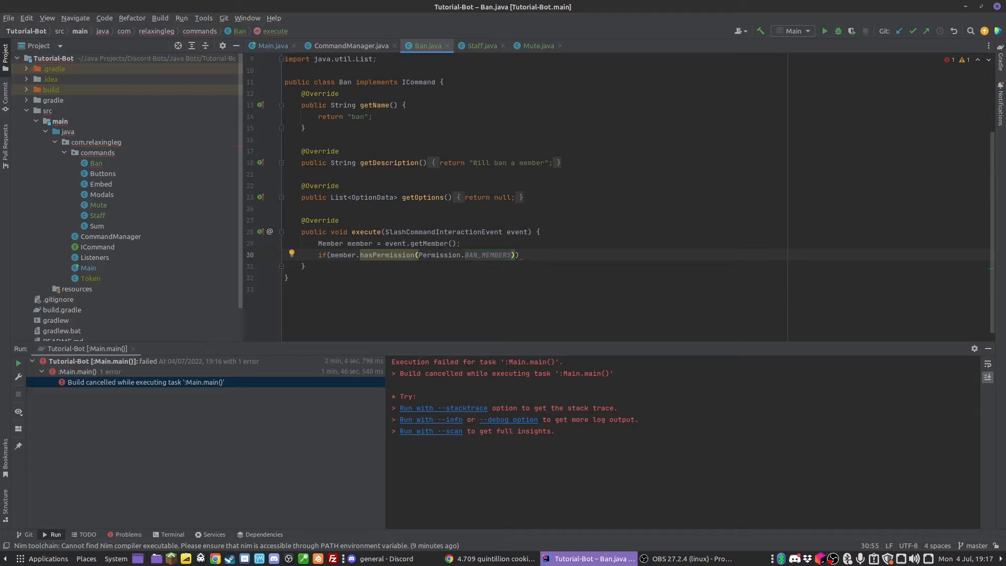
text({)
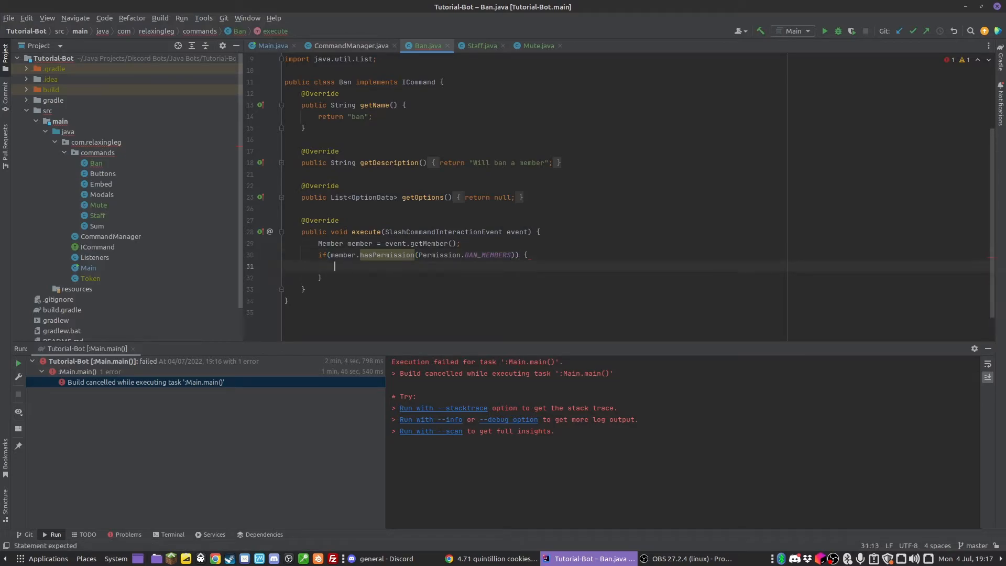
- Reply "Banning Player" in the if, else reply the missing-permission message
text(event.reply("Banning)
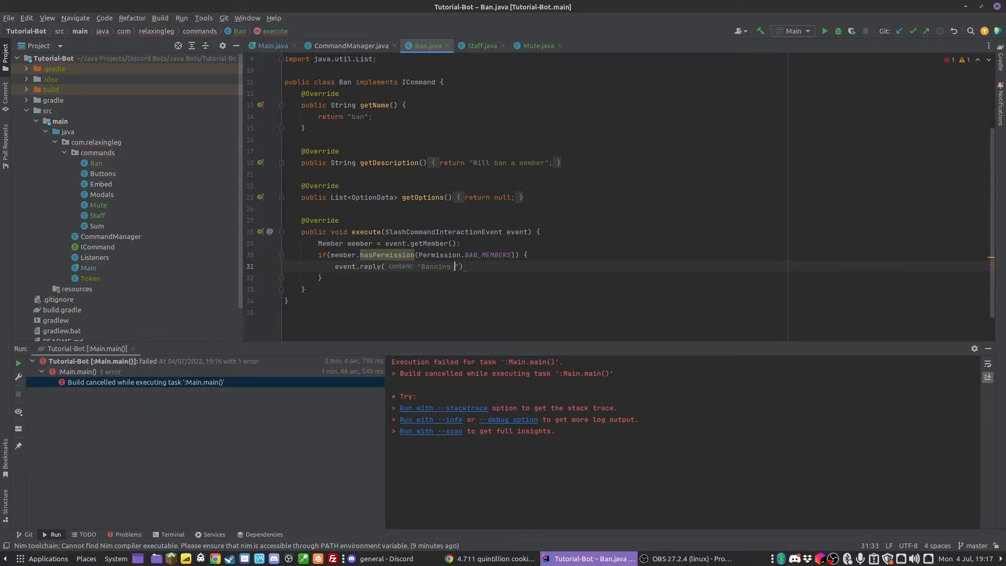
text(Player");)
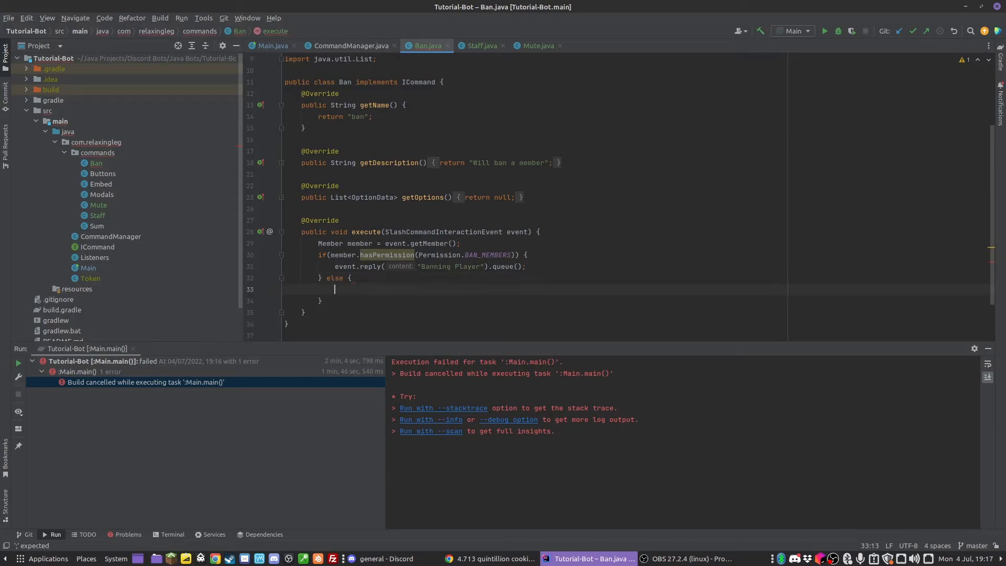
text(event.reply())
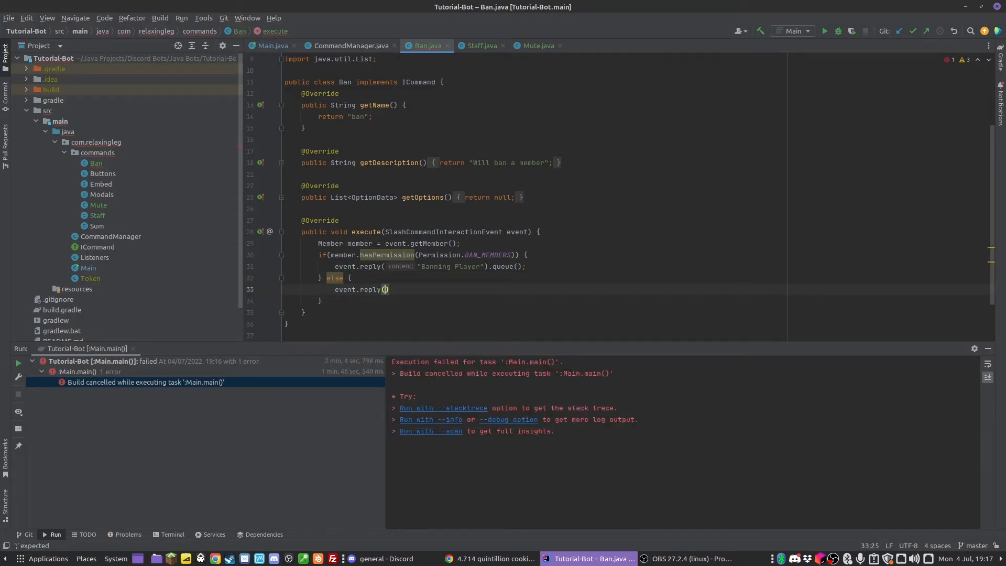
text(content: "You")
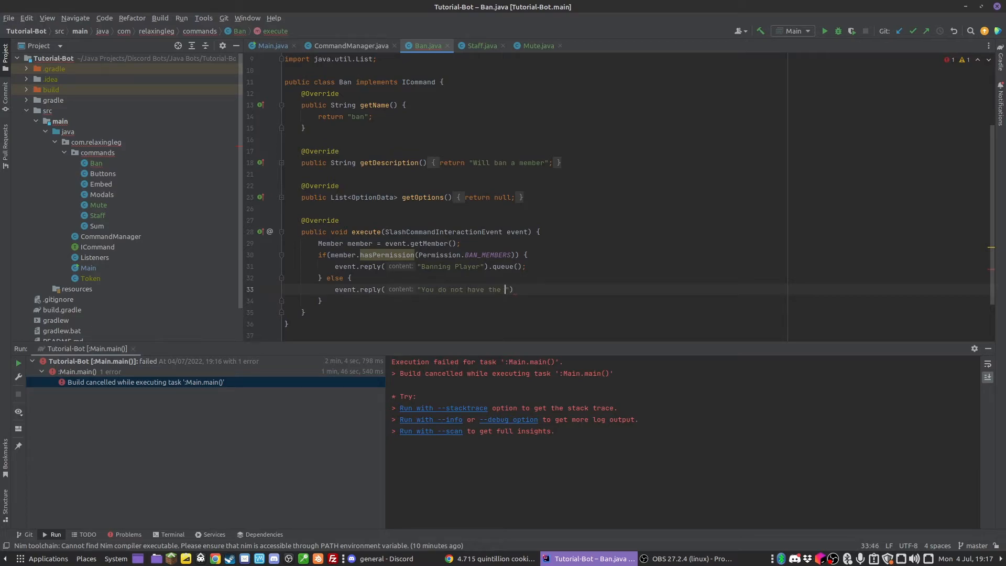
text(required permission to execute this command)
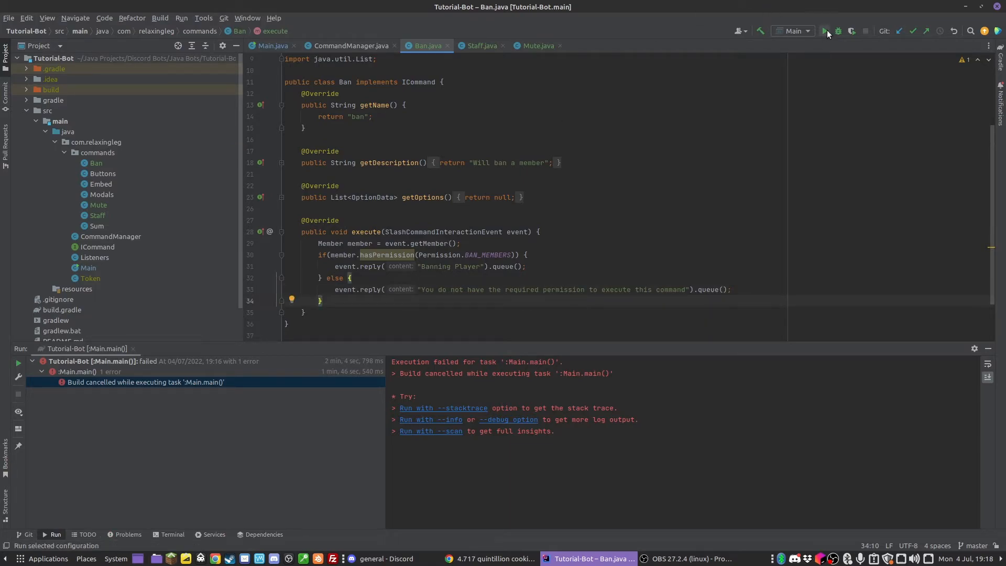
- Run the Main configuration and wait for JDA Finished Loading
click(823, 31)
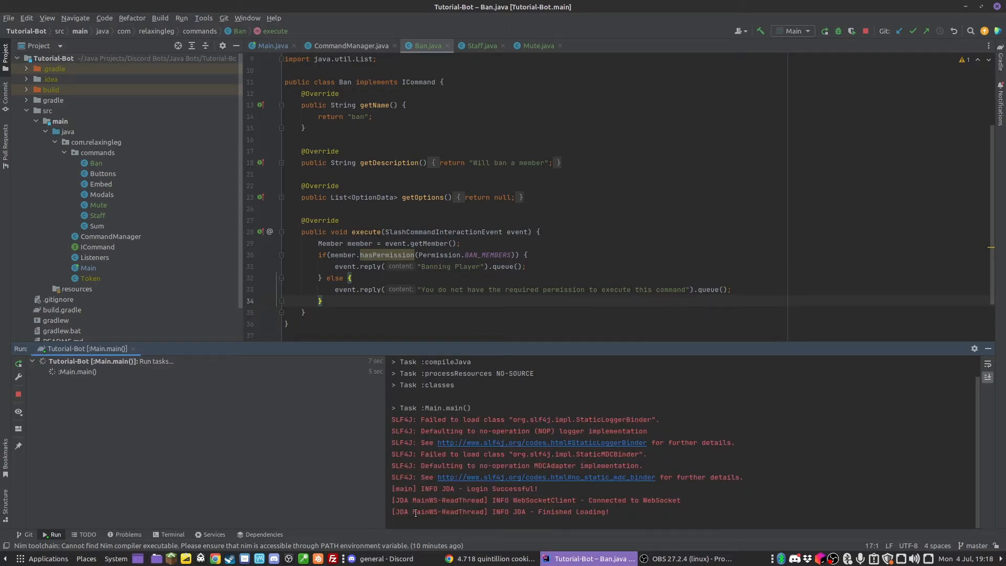
click(386, 562)
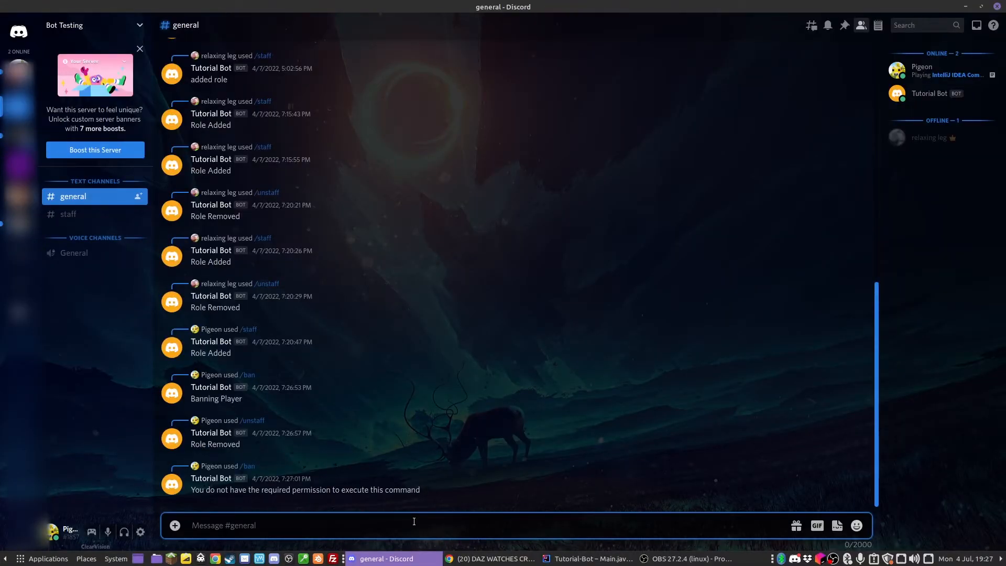
- Run /ban, /staff, /ban, /unstaff and /ban in #general, checking each reply
text(/ban)
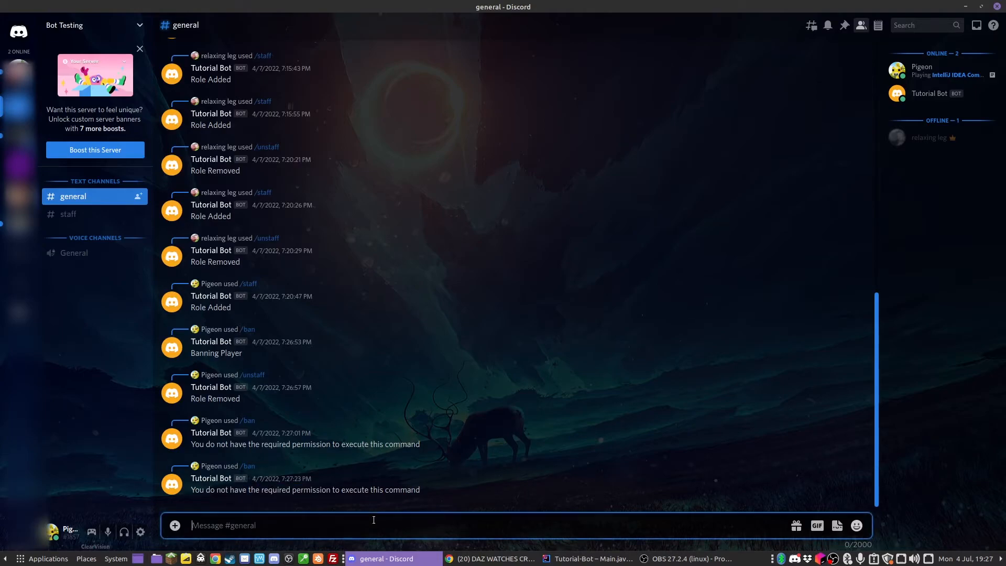
text(/staff)
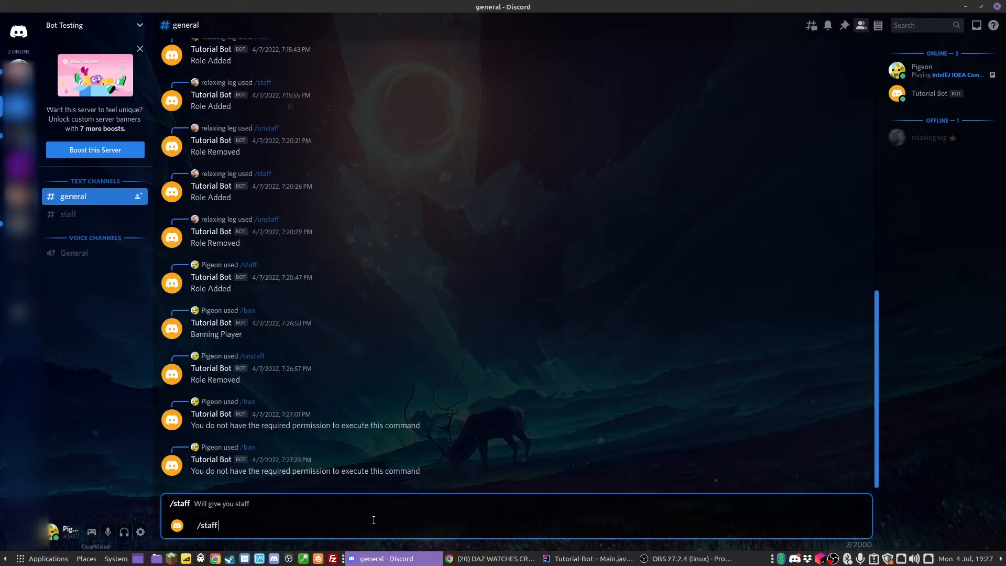
text(/b)
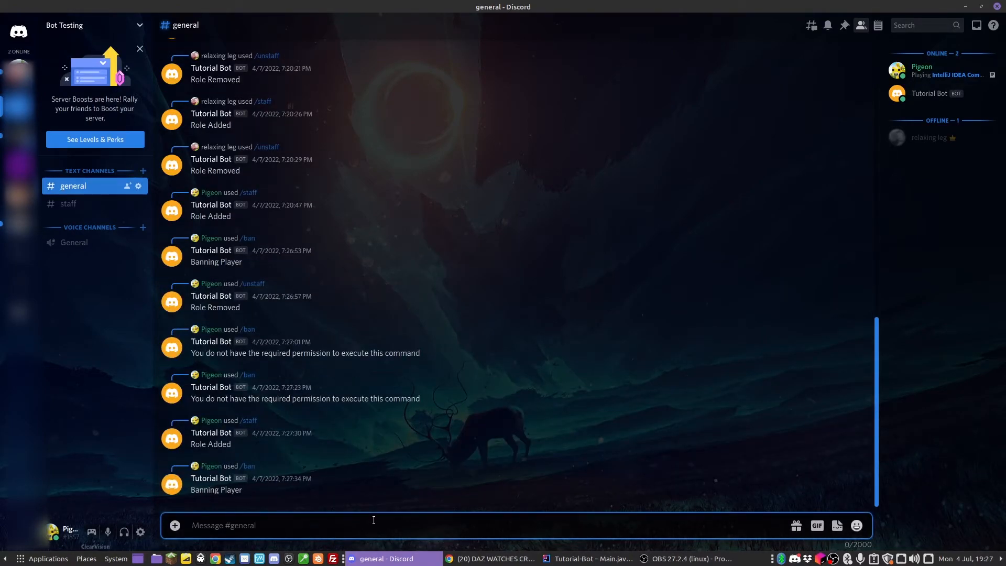
text(/)
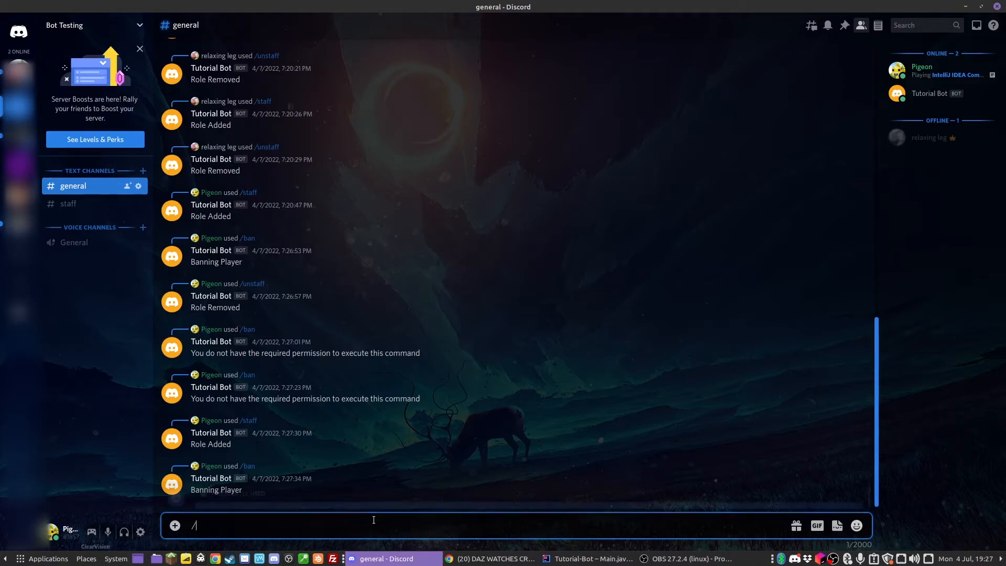
text(/unstaff)
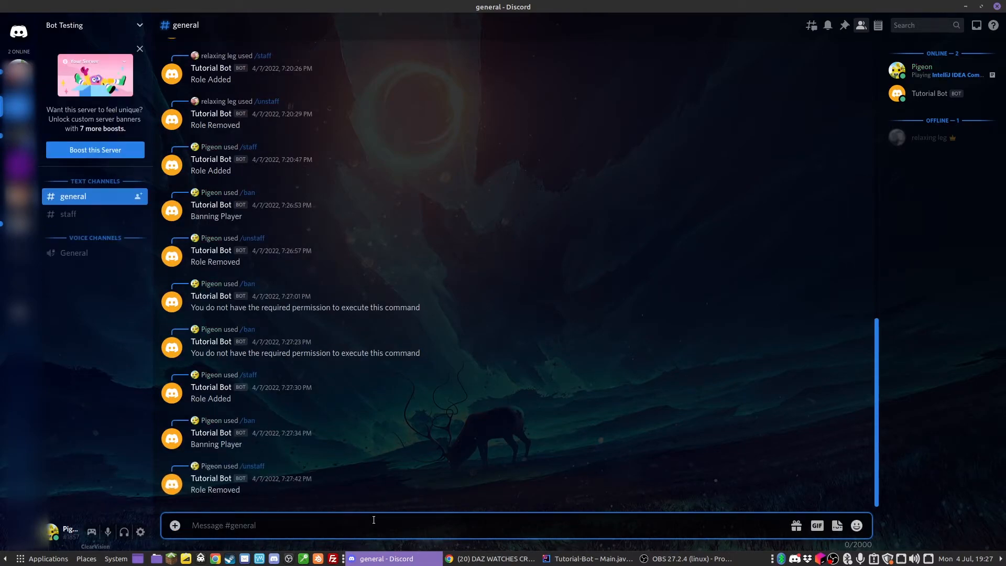
text(/ban)
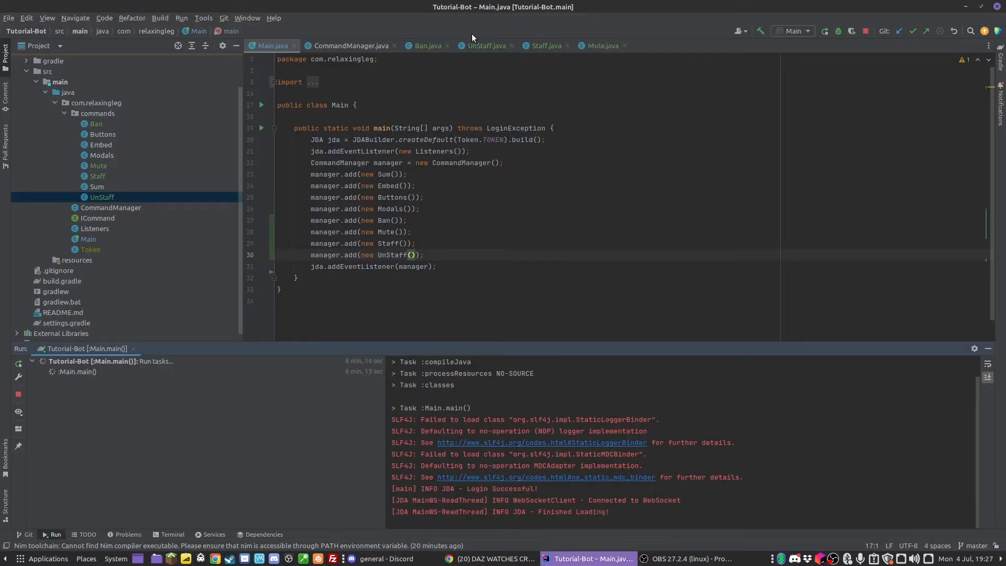
- Look over UnStaff.java and Staff.java, then bring up Mute.java
click(486, 46)
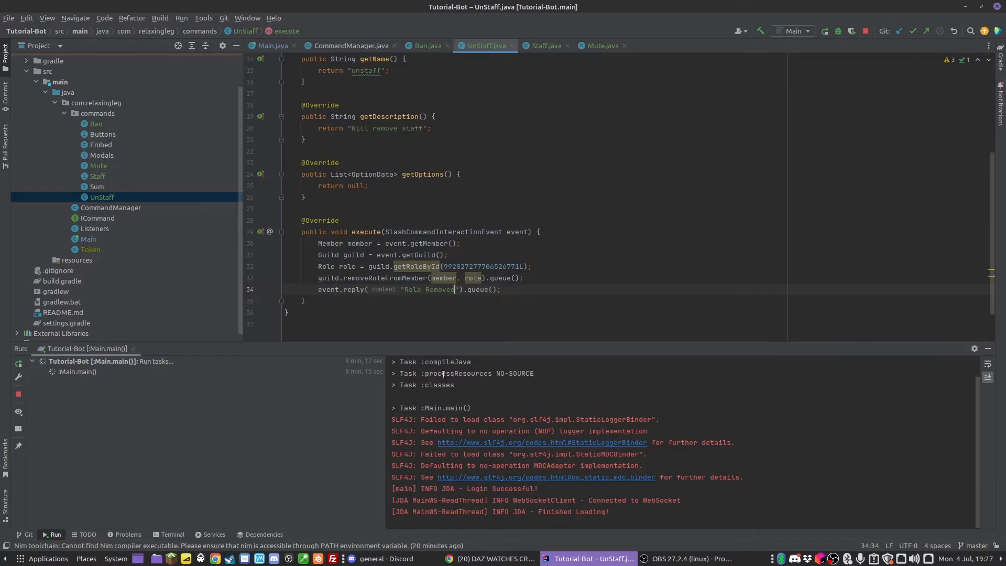
click(545, 46)
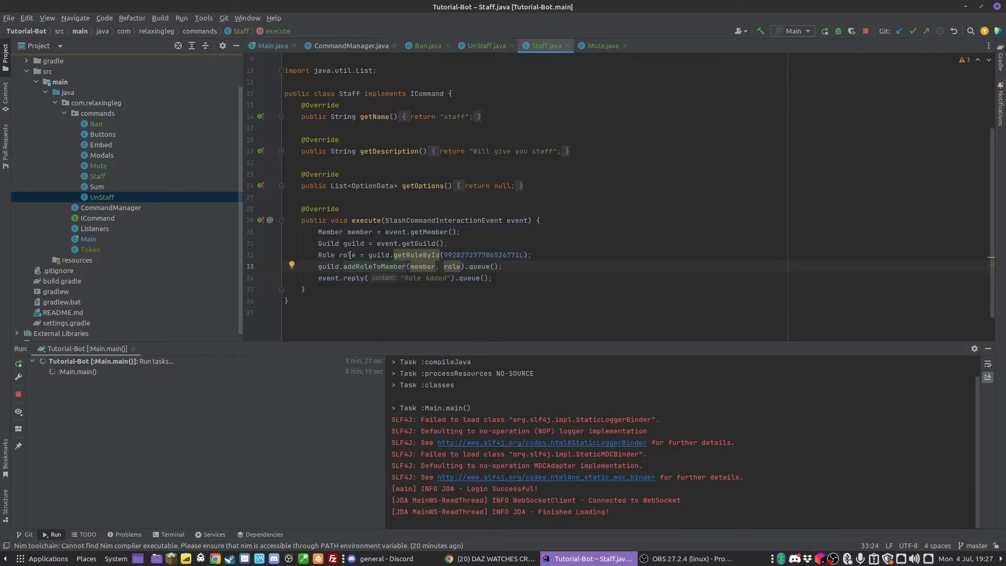
click(485, 45)
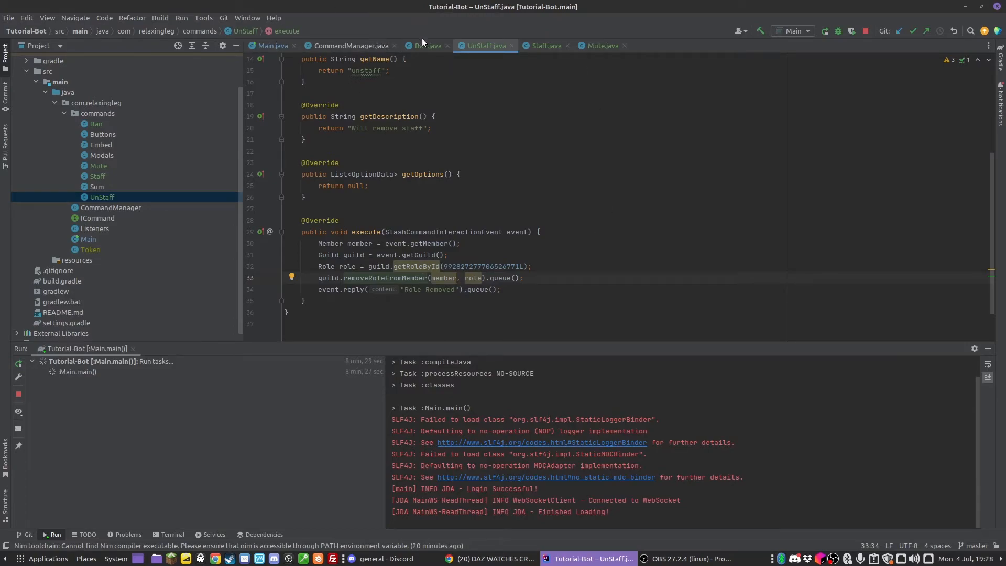
click(426, 45)
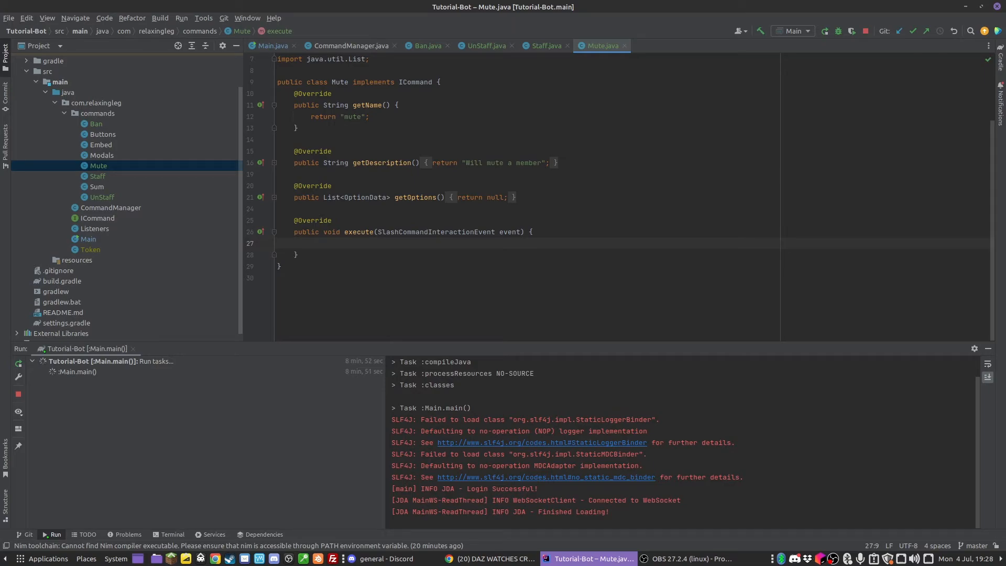
- Add member, guild and role-by-id lines to Mute's execute, copied from Staff.java
text(event.get)
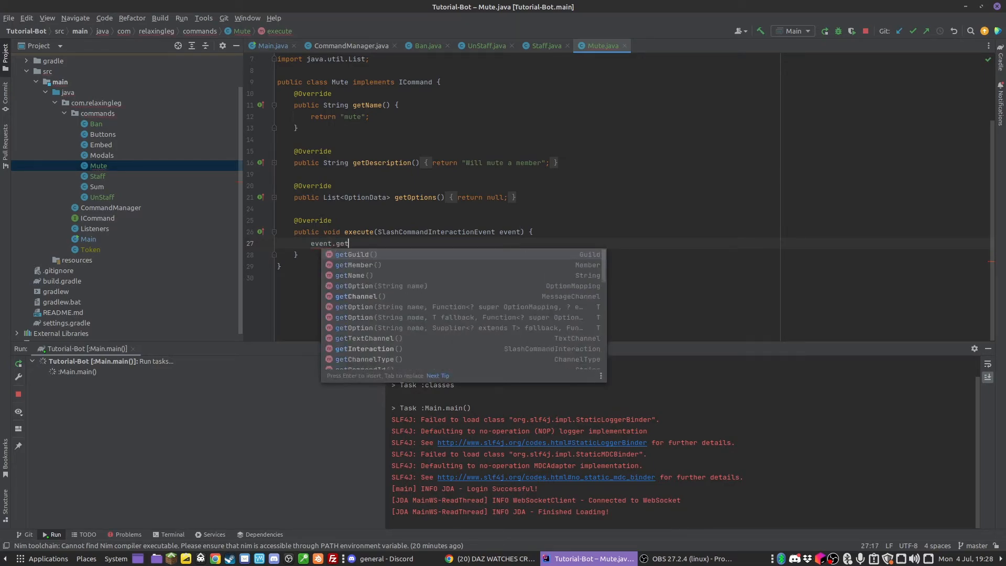
text(Member().)
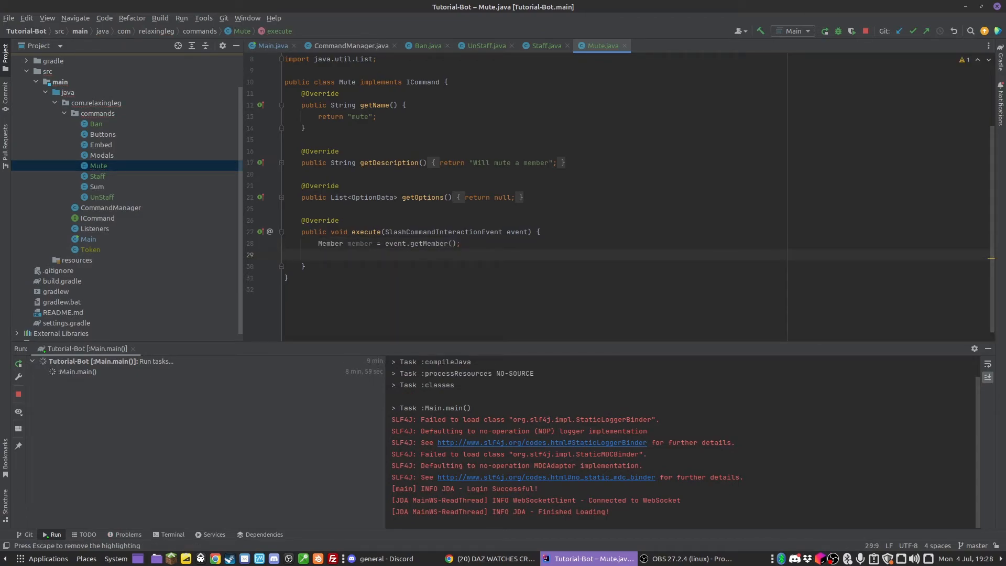
text(if(event.)
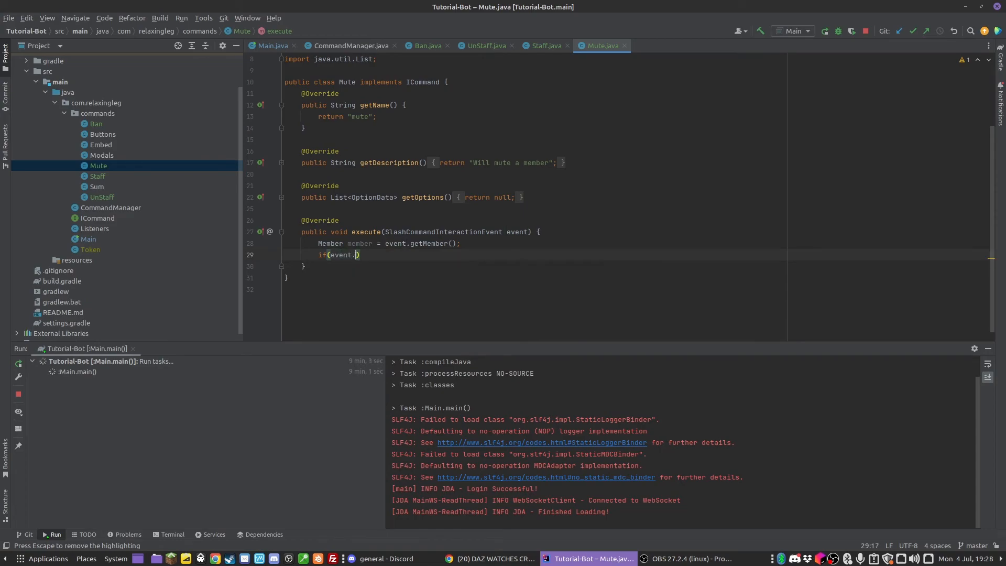
text(Rol)
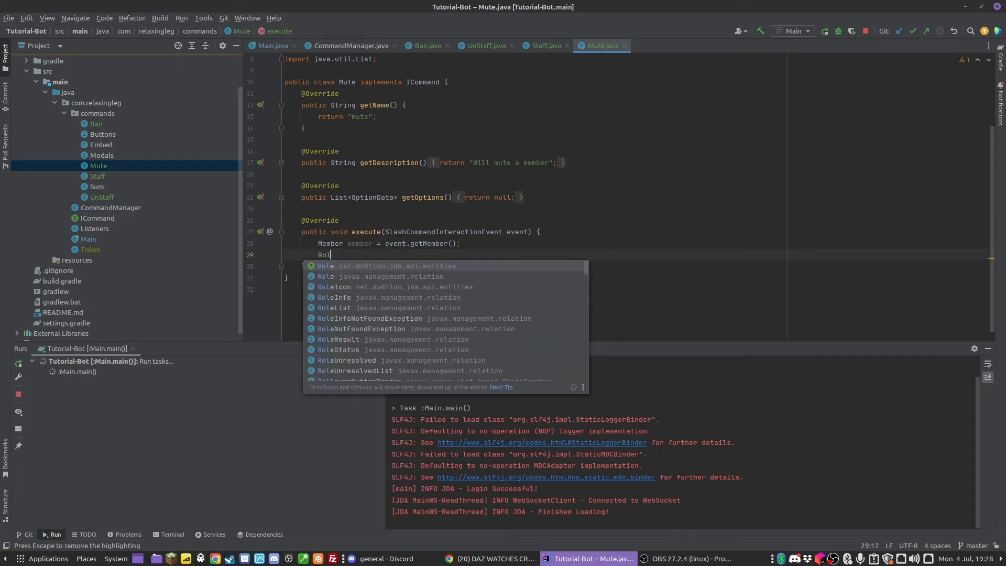
text(Role role =)
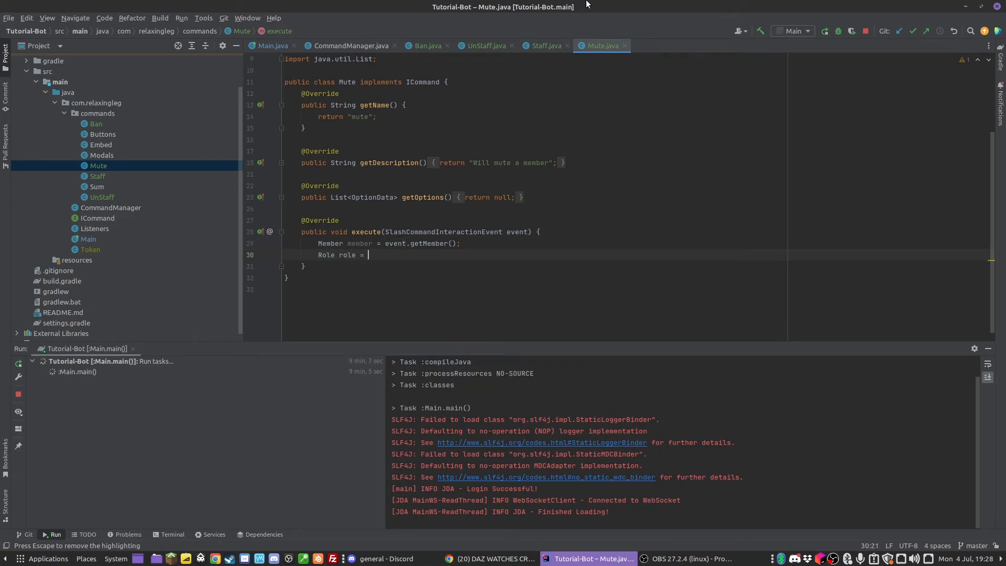
click(544, 46)
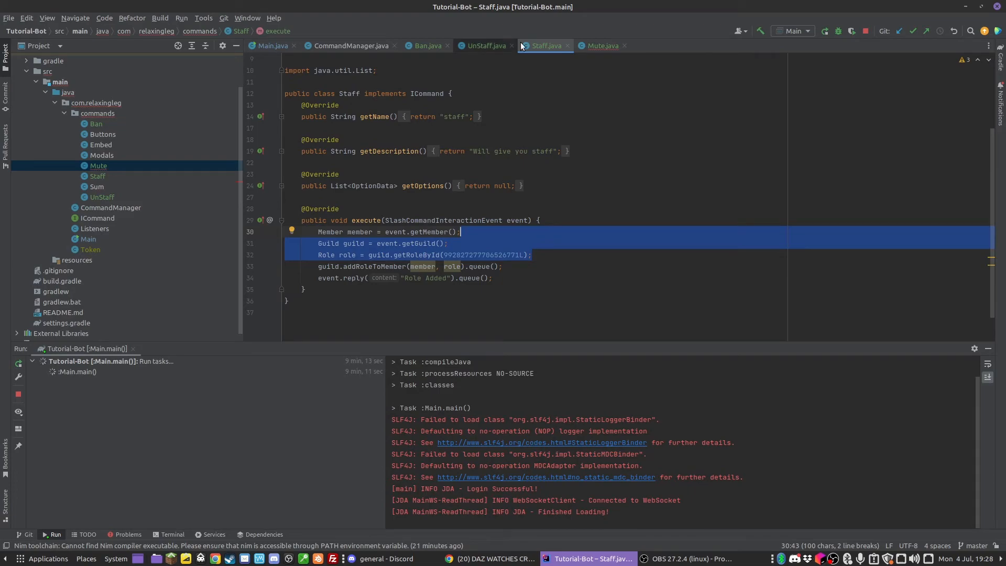
click(601, 45)
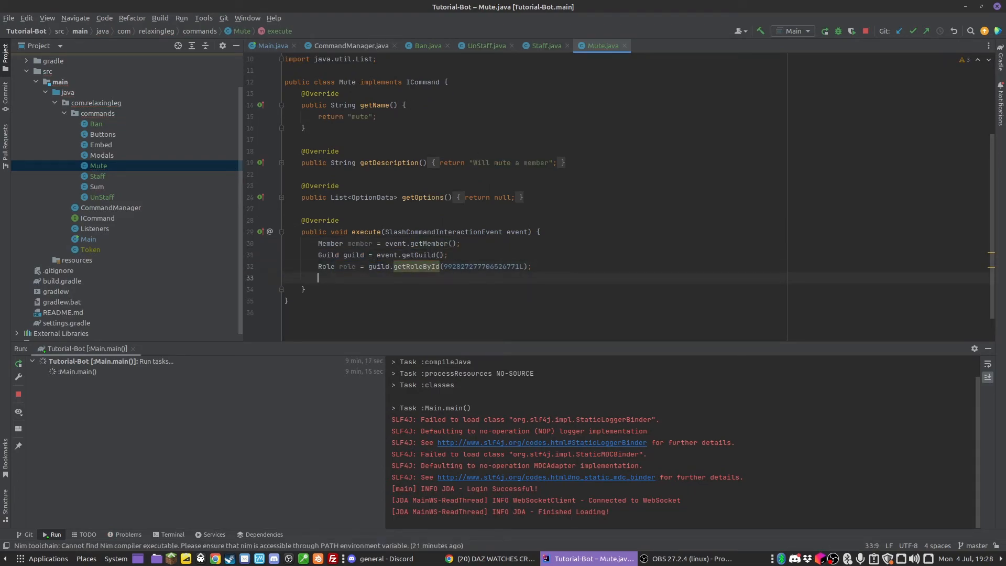
- Open an if(member.getRoles().contains(role)) check in Mute's execute
text(if())
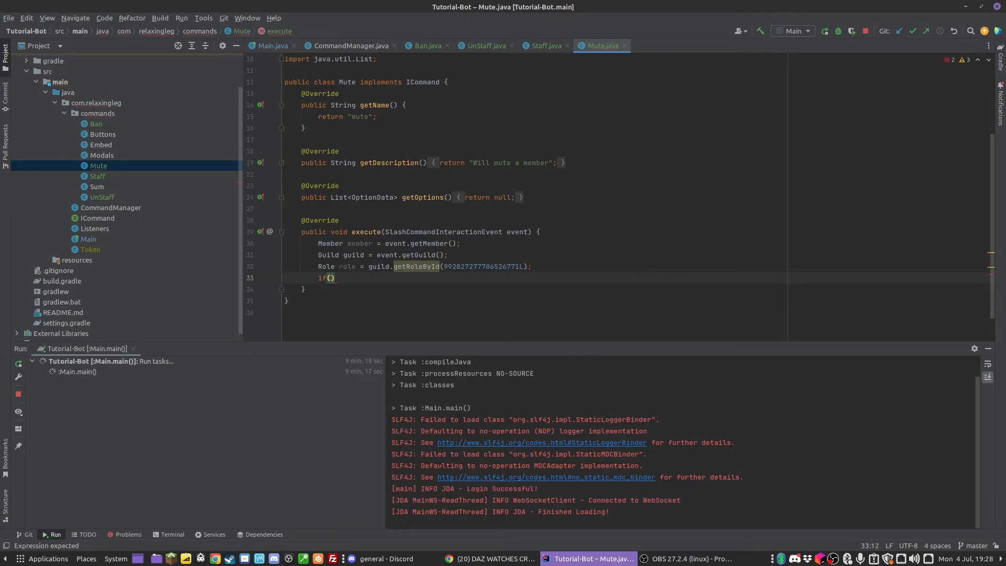
text(member.getRoles().))
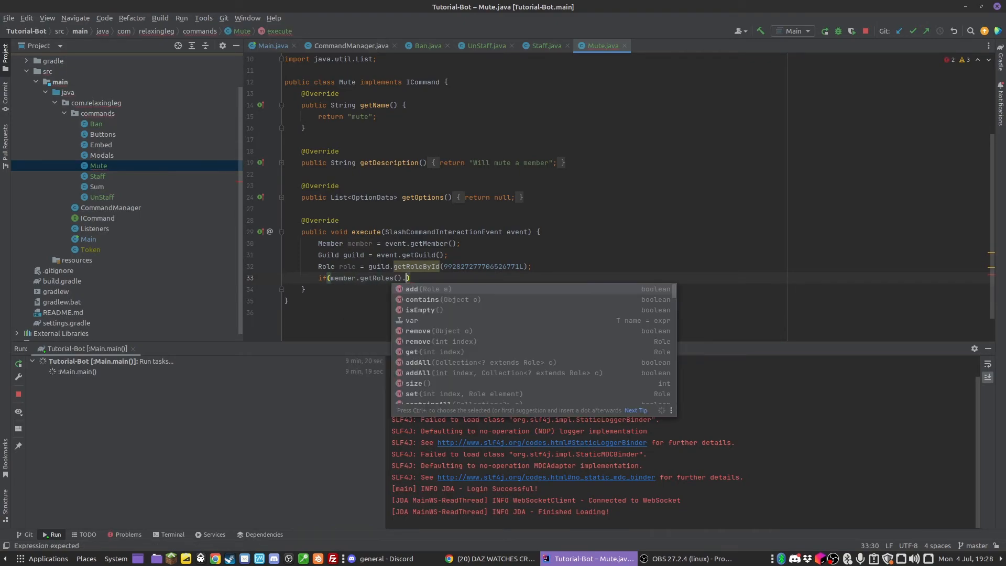
text(contains(rol)
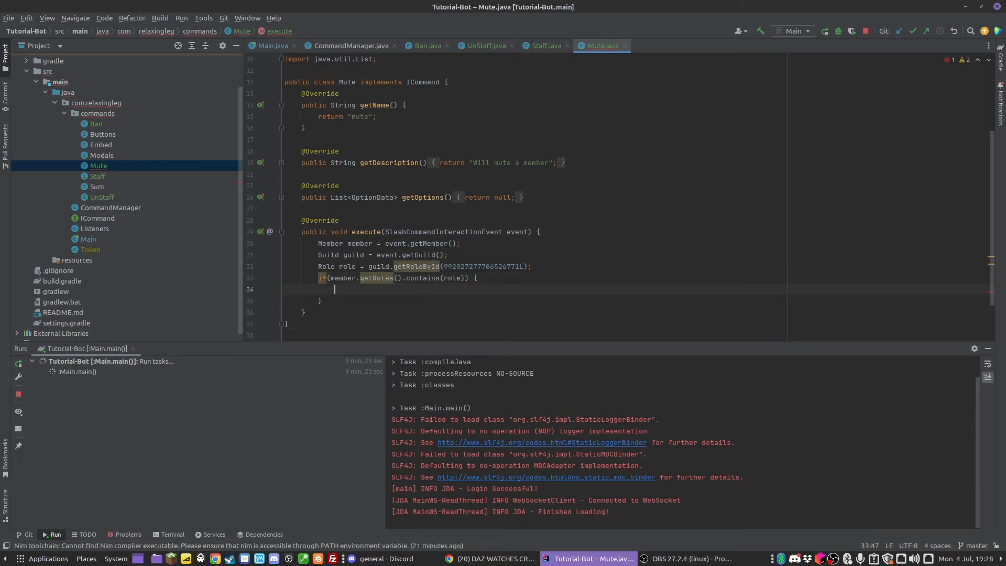
text(e)
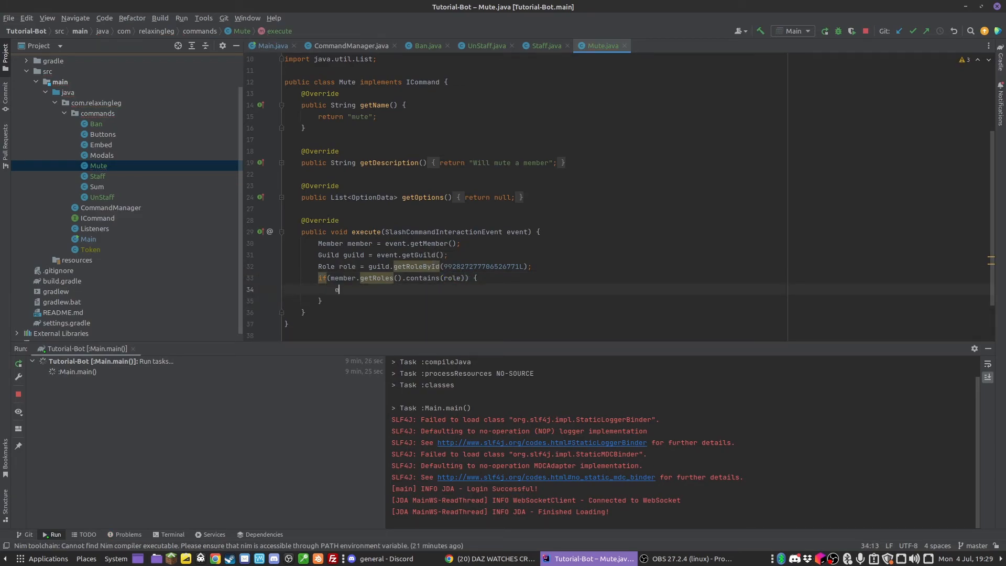
key(BackSpace)
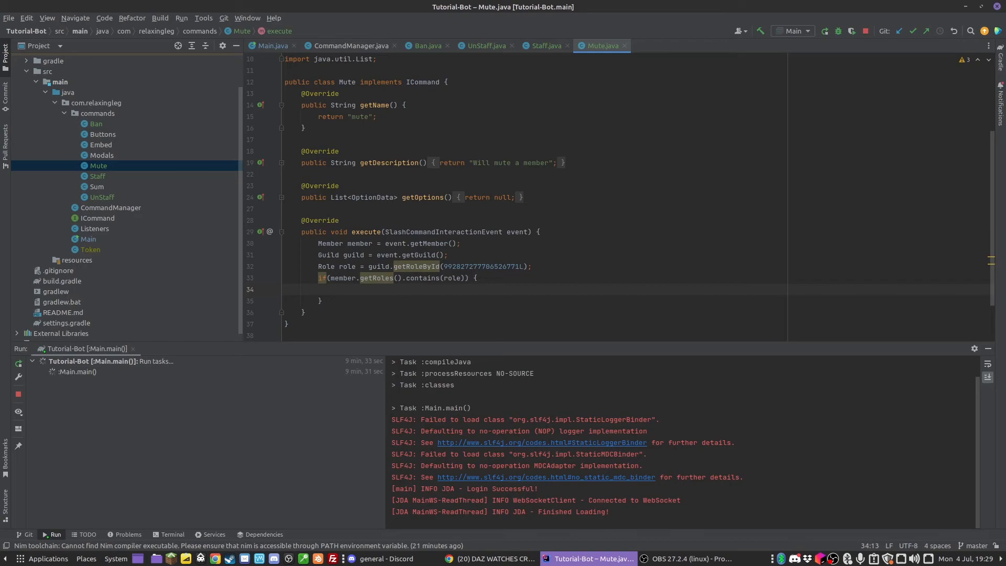
- Reply "Muting User" when true, else "You do not have permission to execute this command"
text(event.reply(")
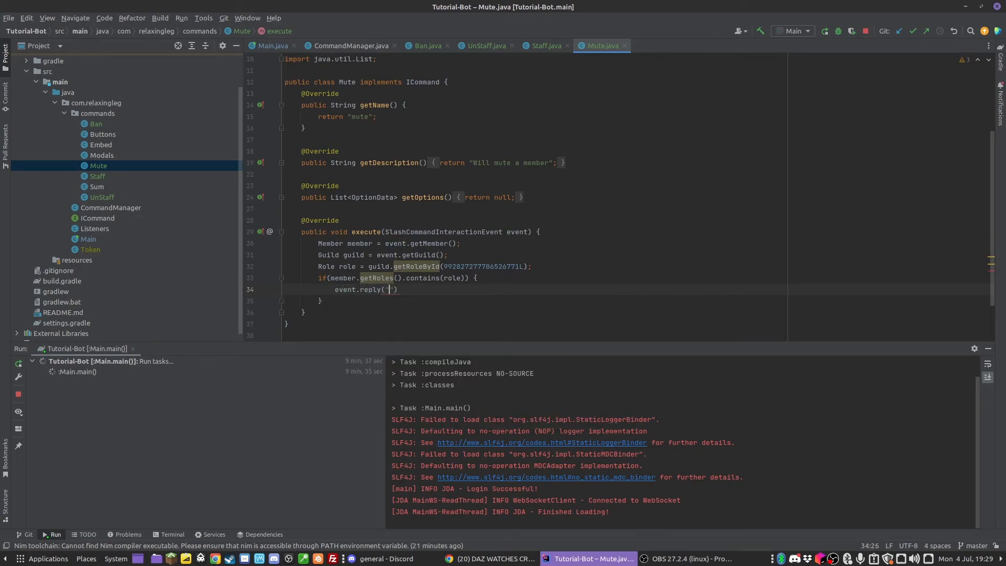
text(Muting)
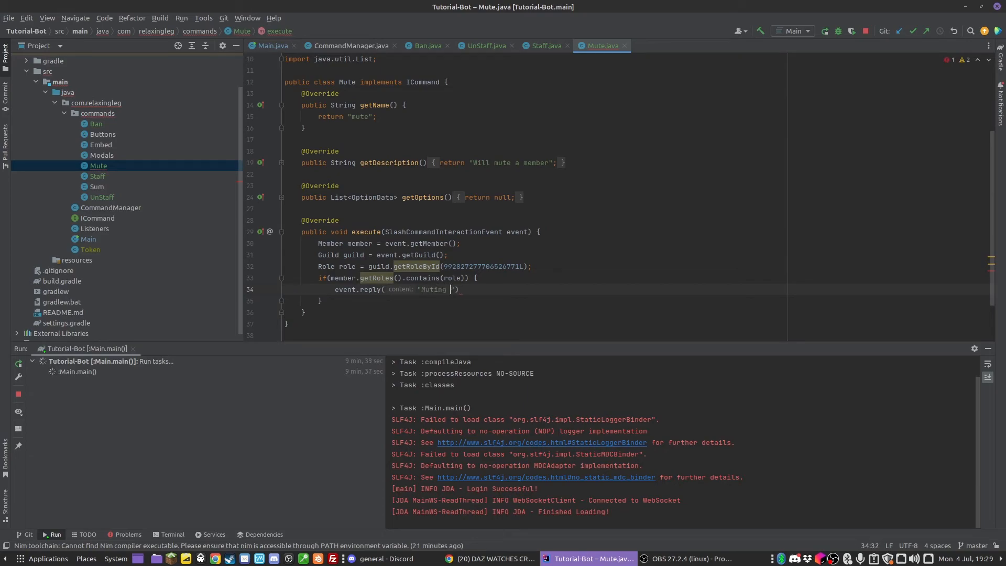
text(User)
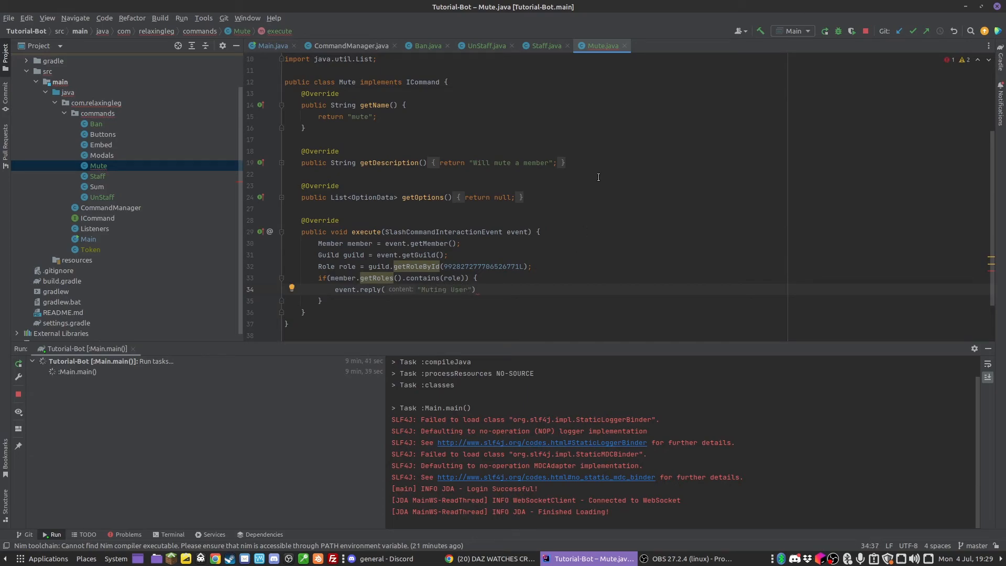
text(;)
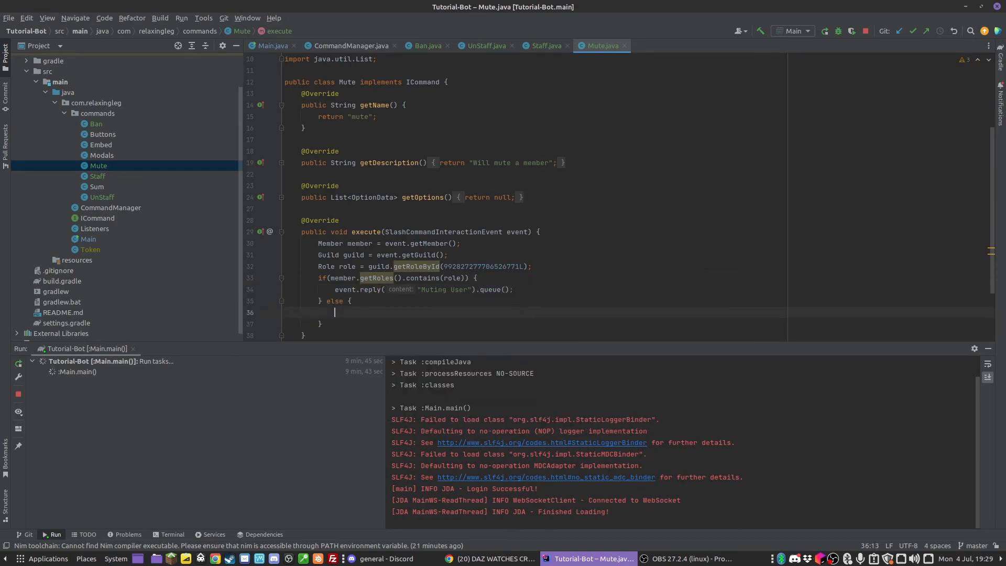
text(event.reply(""))
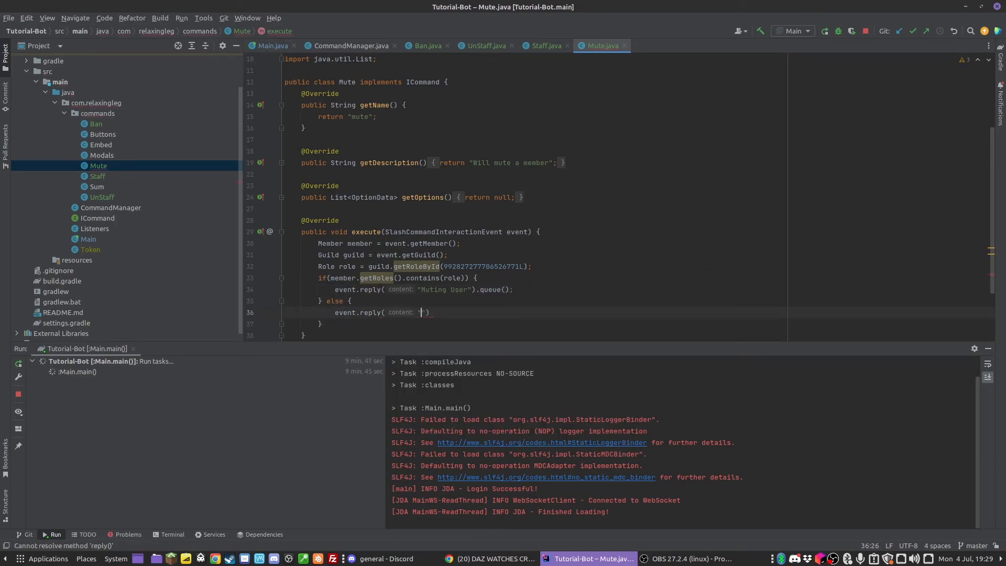
text(You do not)
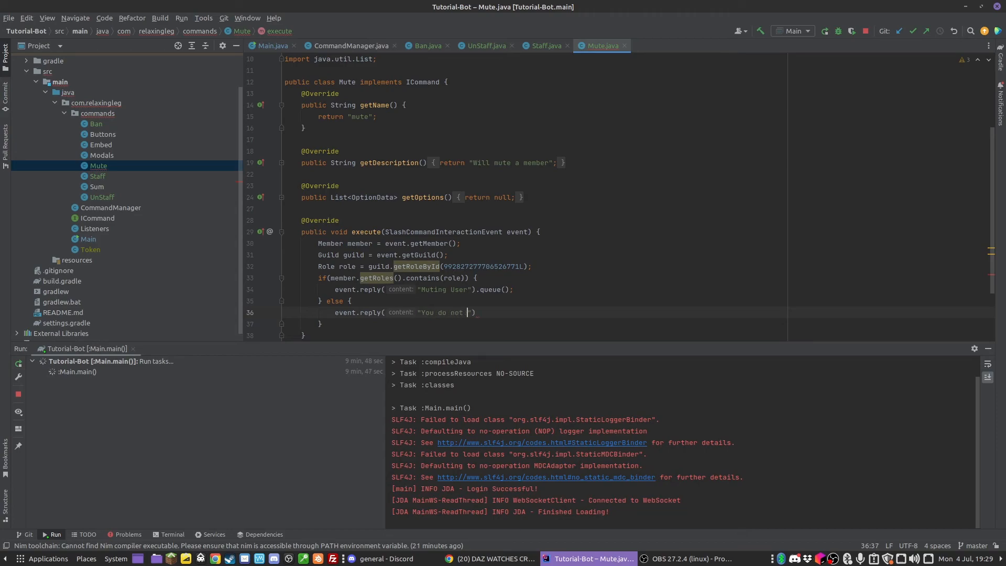
text(have permission to execute this command)
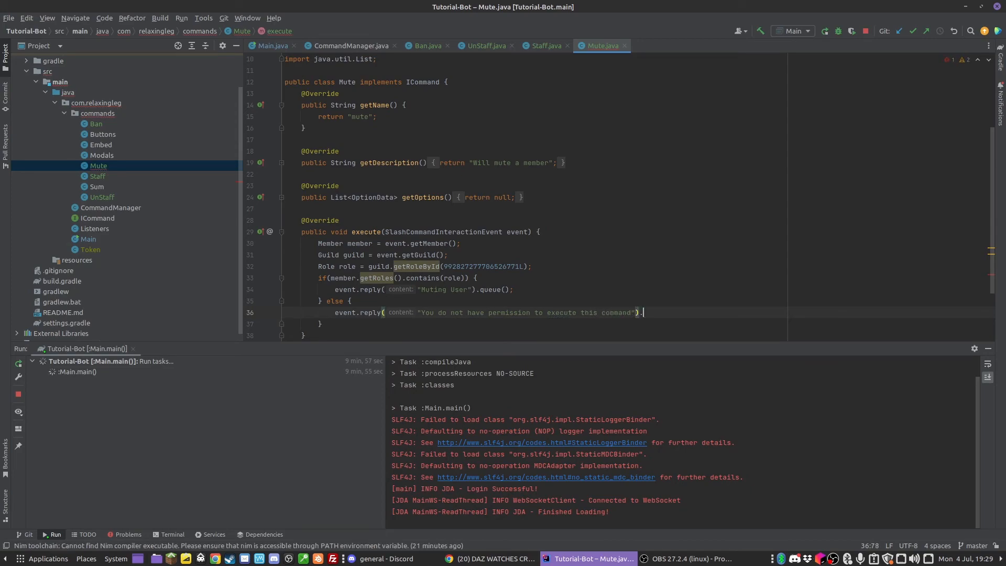
text(queue();)
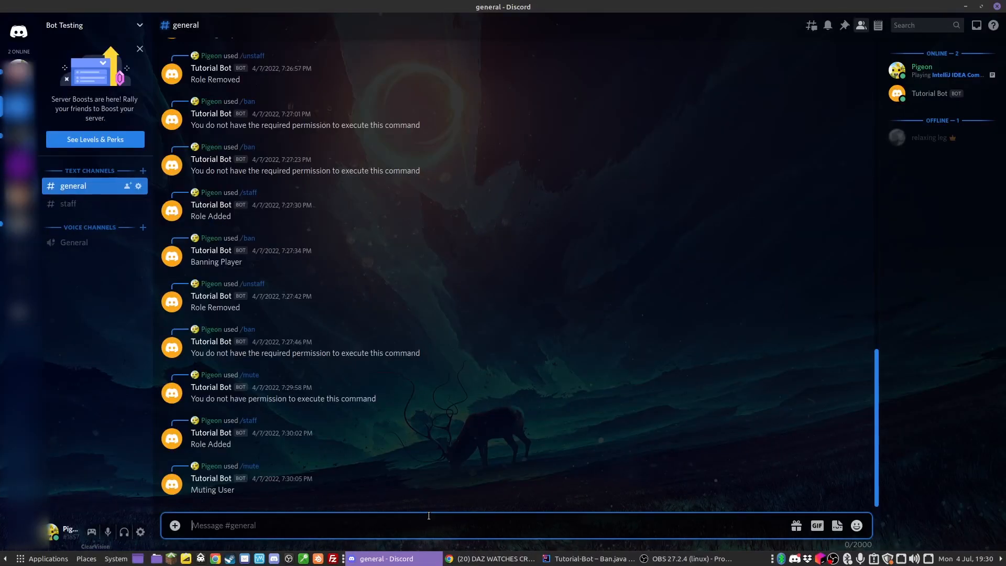
- Test /mute, /unstaff, then /mute again in Discord, and return to IntelliJ
text(/mute)
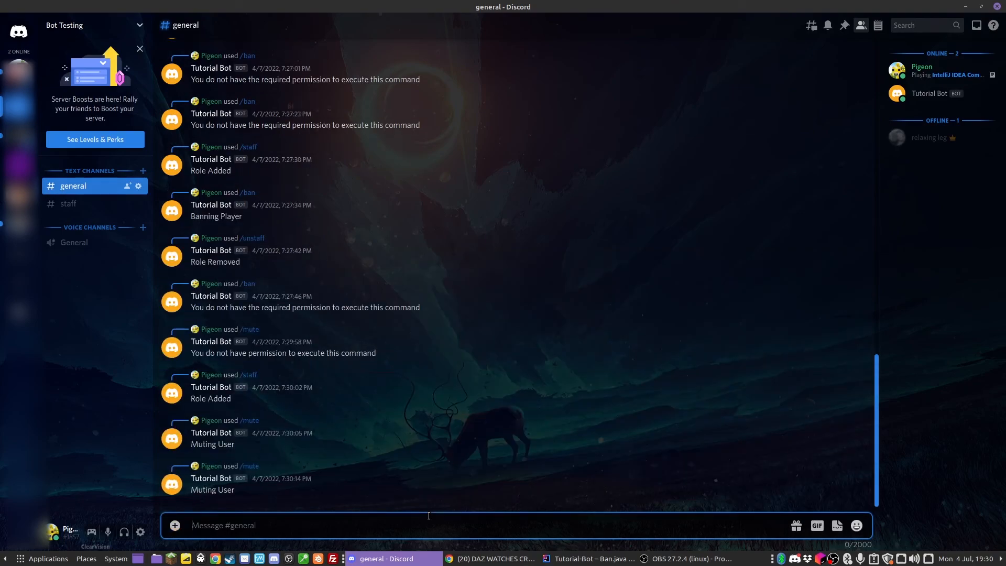
text(/un)
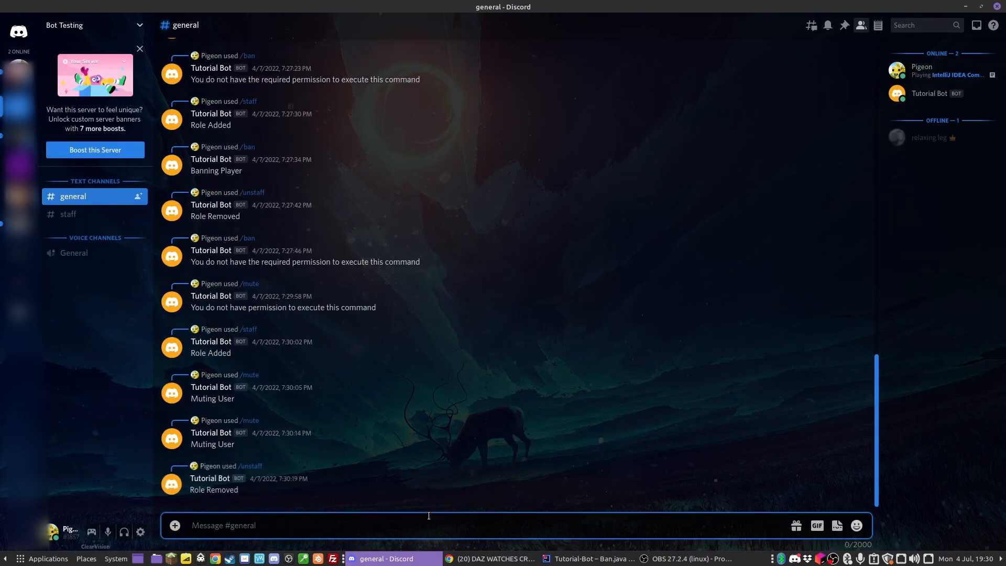
text(/mut)
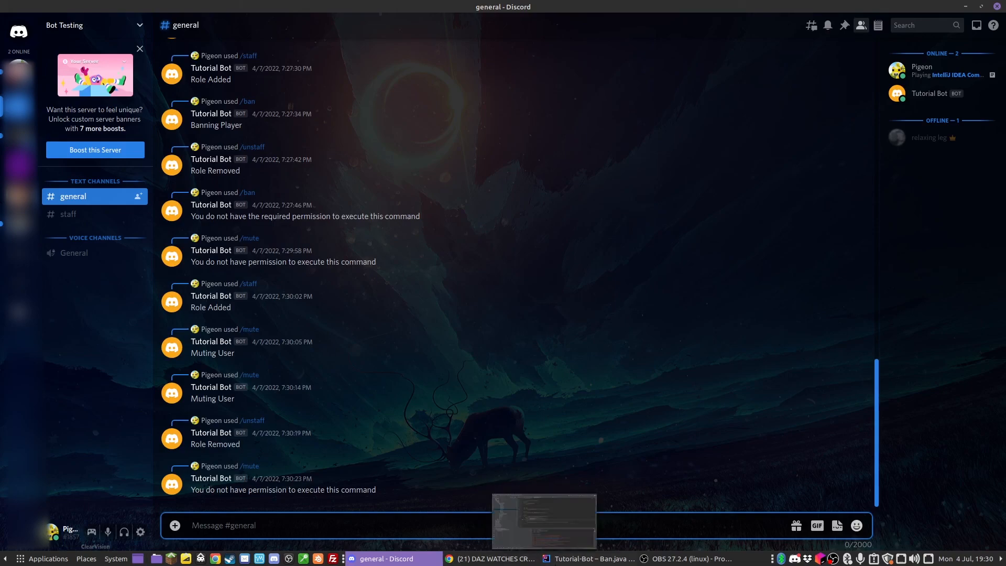
click(588, 557)
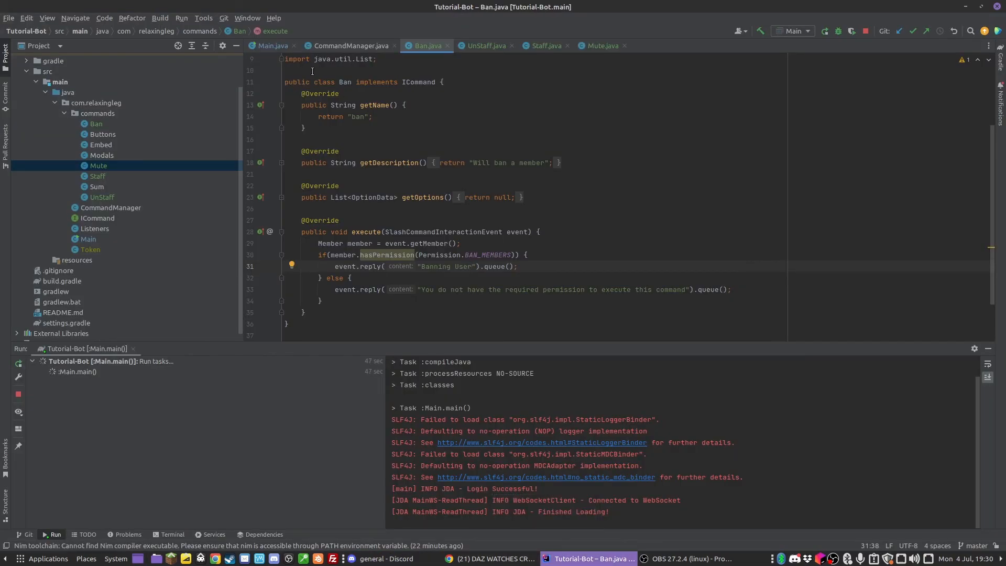